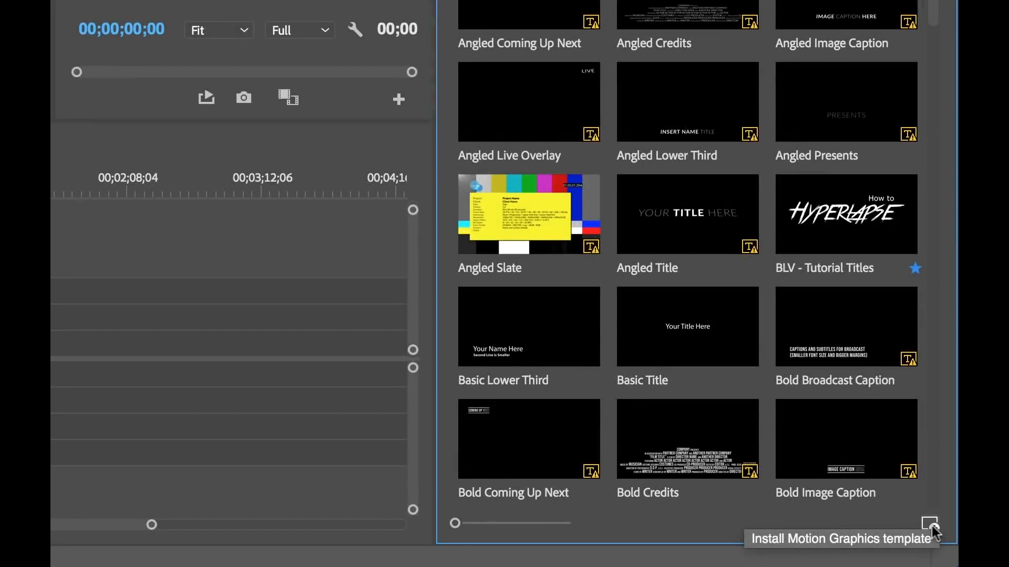
Install Lower Third with Animated Line.mogrt from the My Mogrt Files folder
click(929, 526)
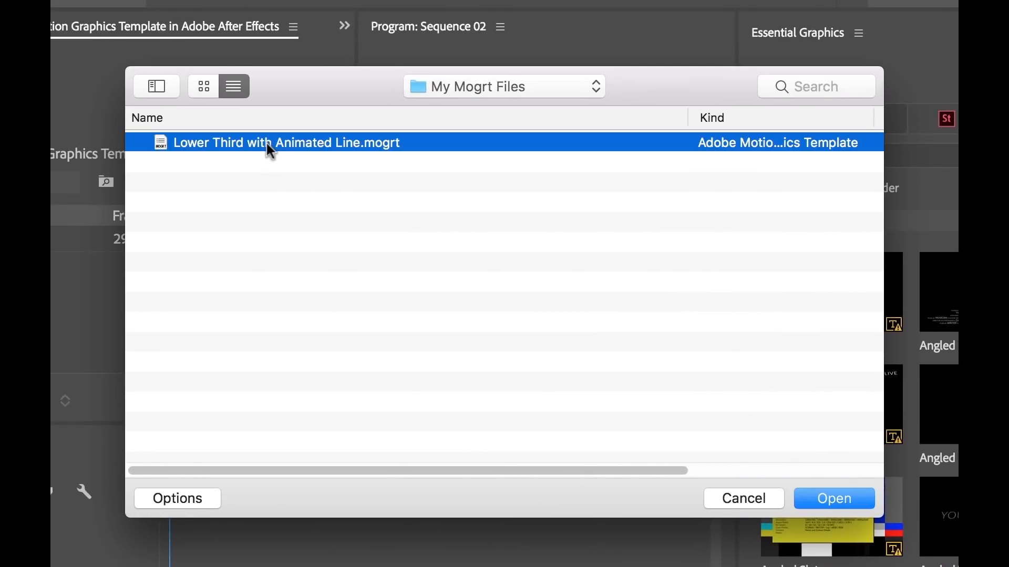
click(834, 499)
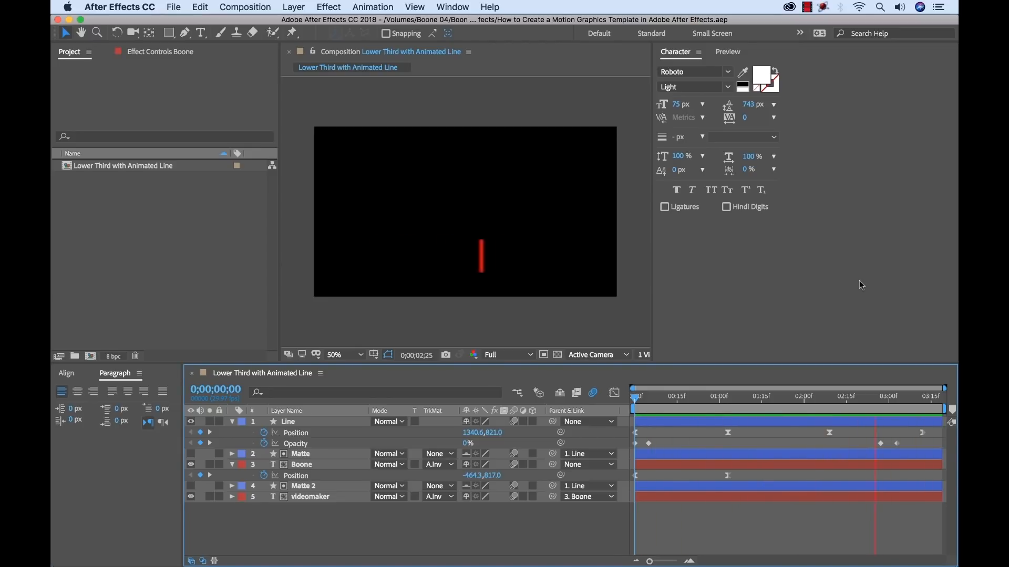
click(736, 396)
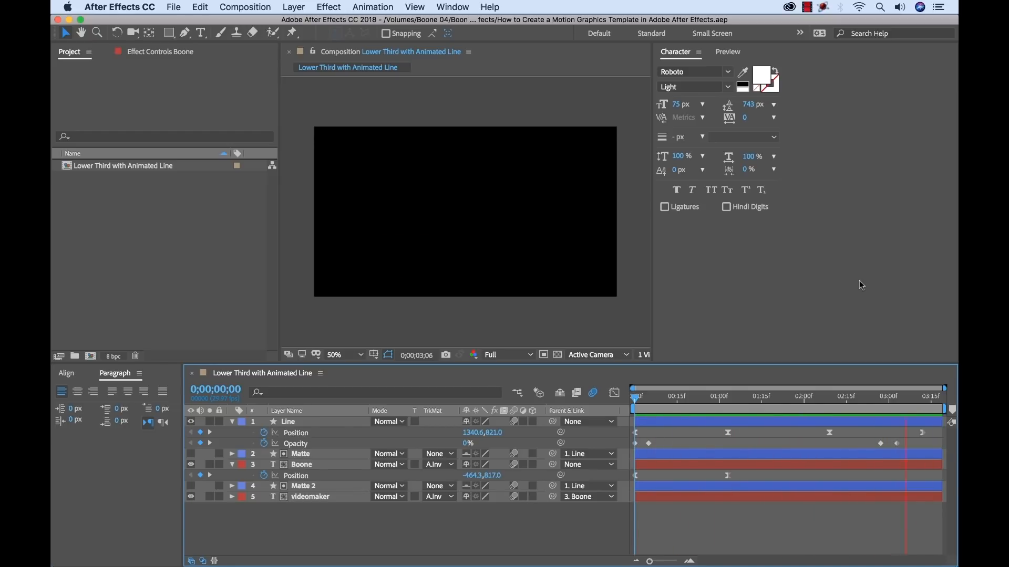
click(771, 396)
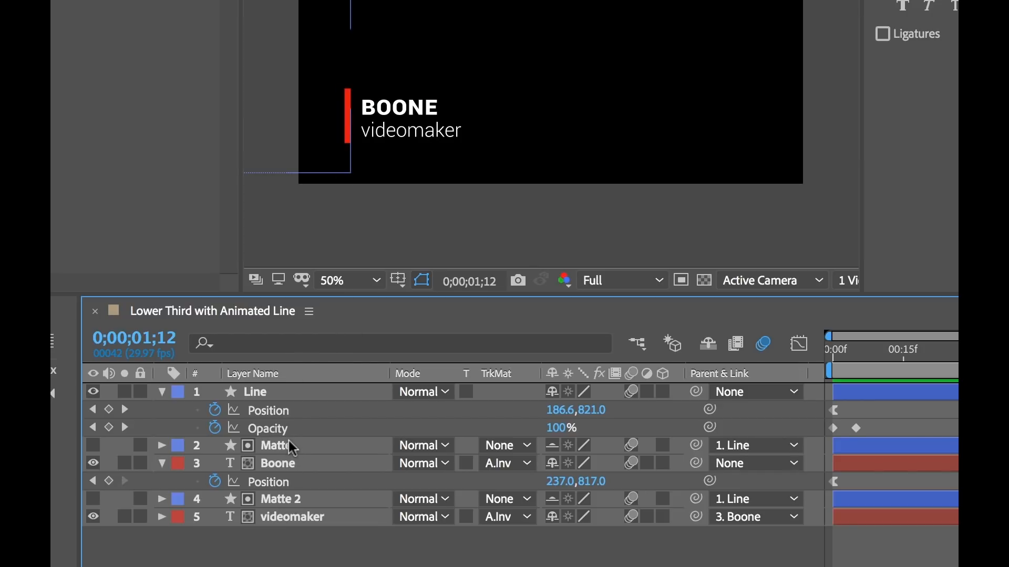
Select and review the Matte layers of the BOONE videomaker lower third
click(280, 499)
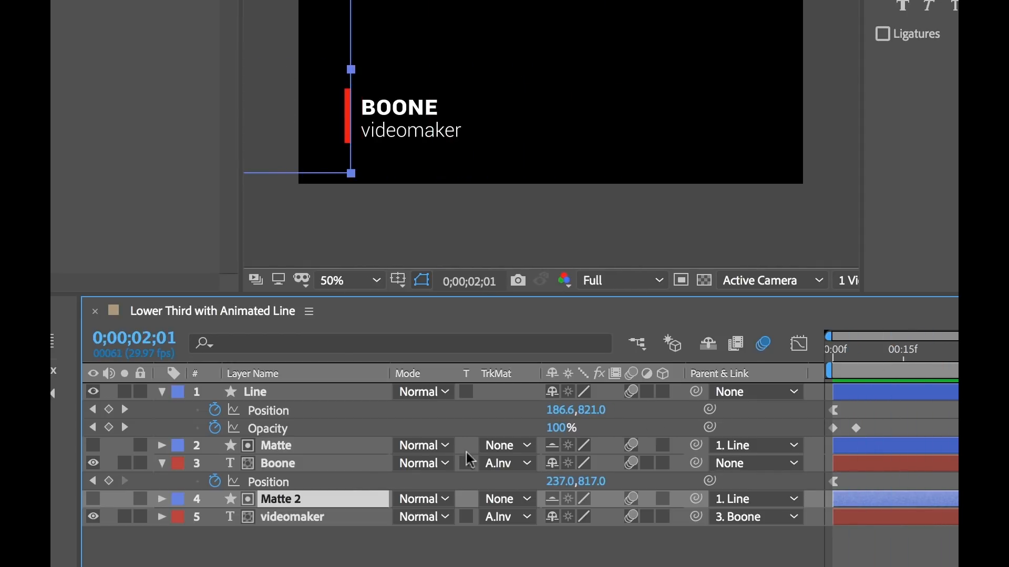
click(277, 464)
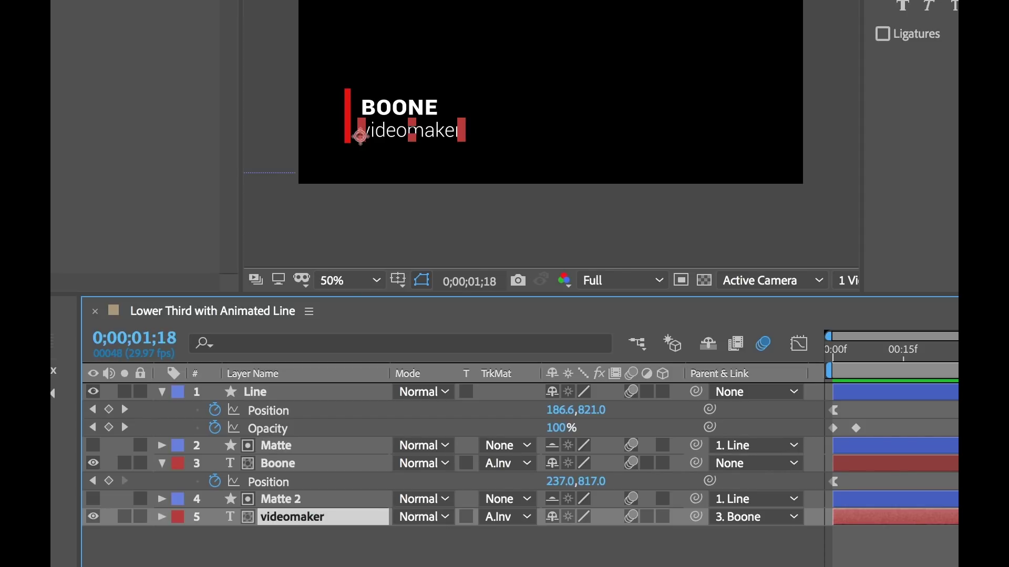
mouse_move(398, 123)
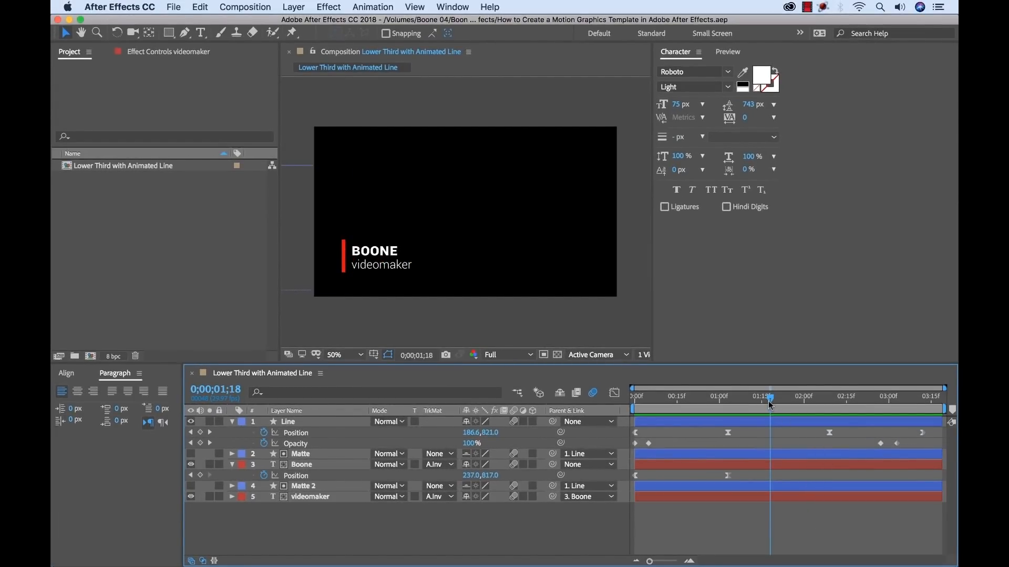
mouse_move(770, 403)
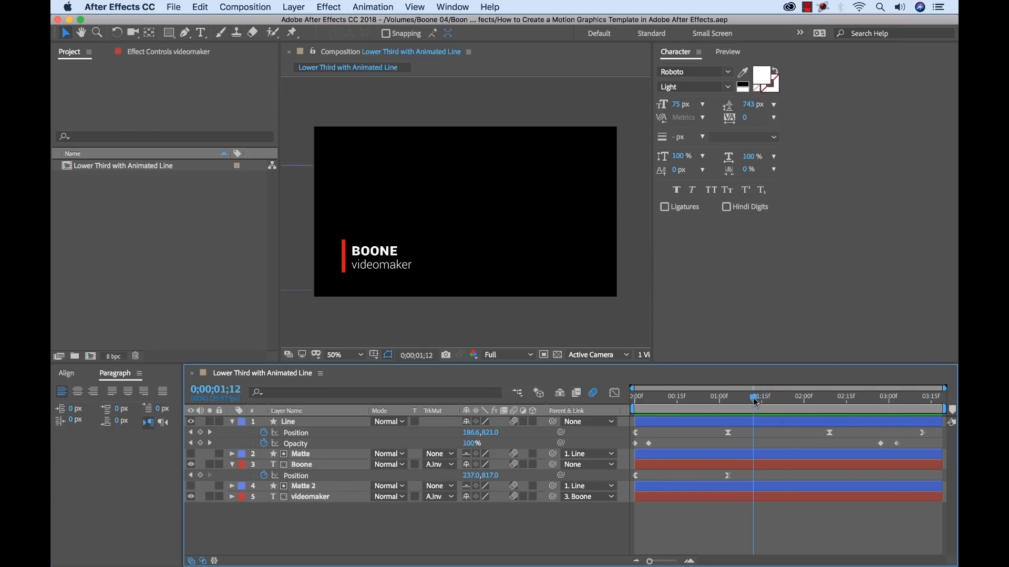
mouse_move(566, 457)
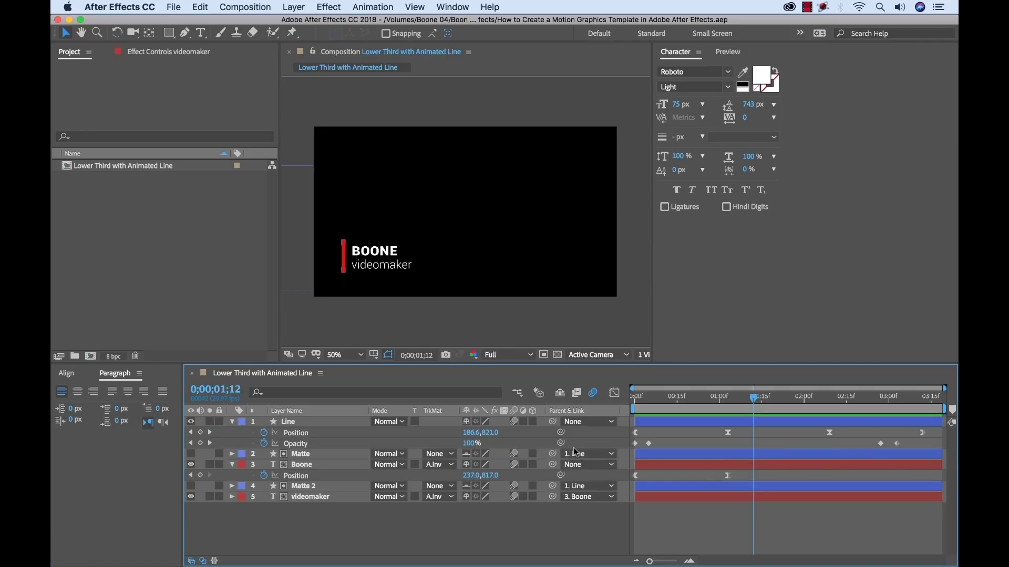
mouse_move(376, 526)
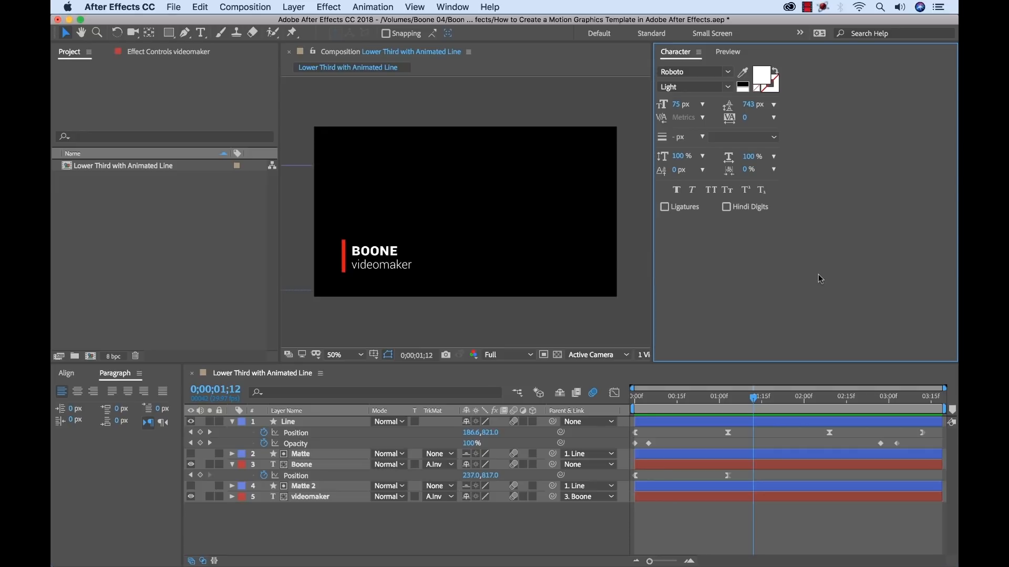
Show Essential Graphics, set Lower Third with Animated Line as master, and name the template
click(452, 7)
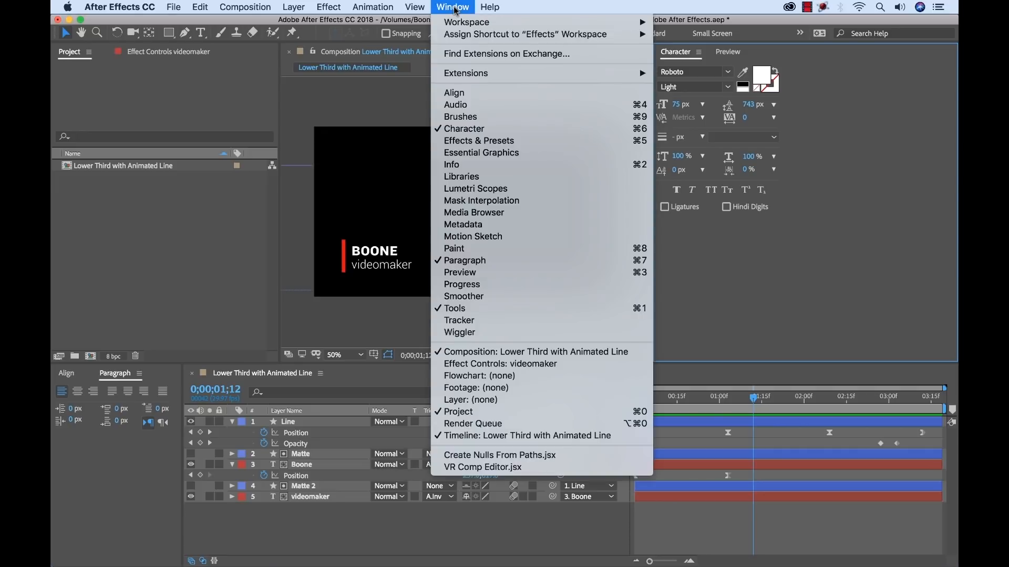
mouse_move(495, 157)
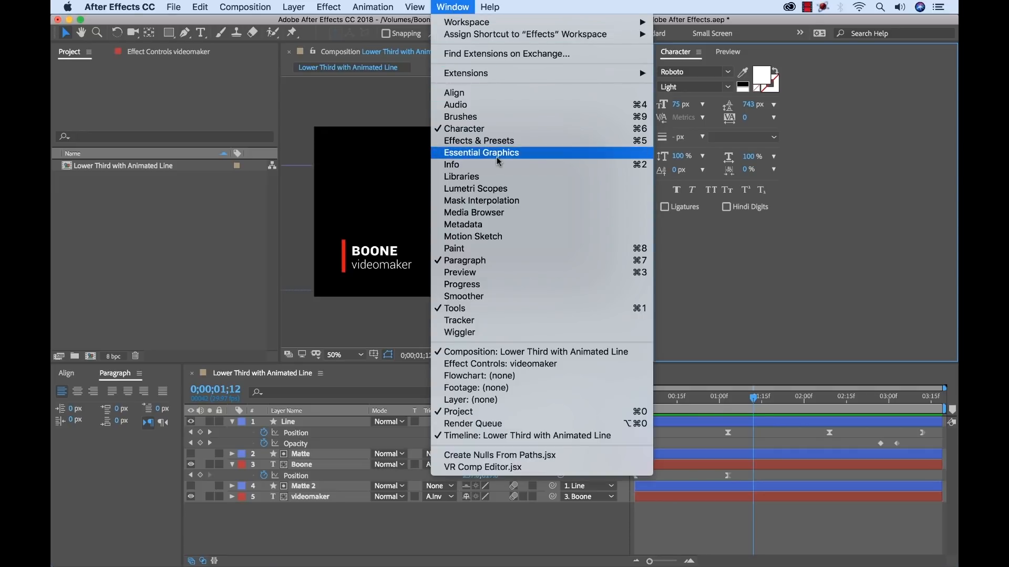
click(481, 153)
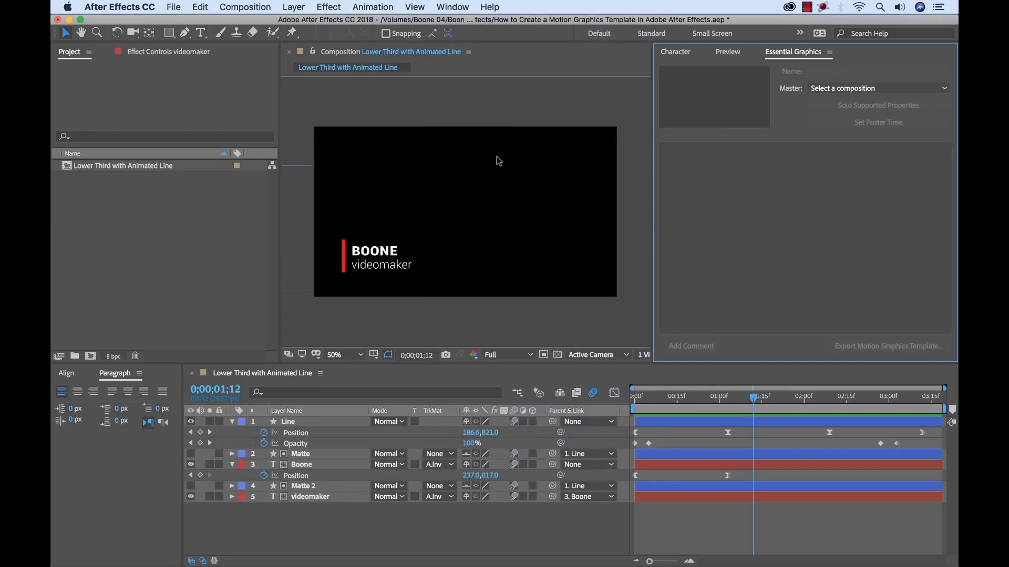
mouse_move(827, 159)
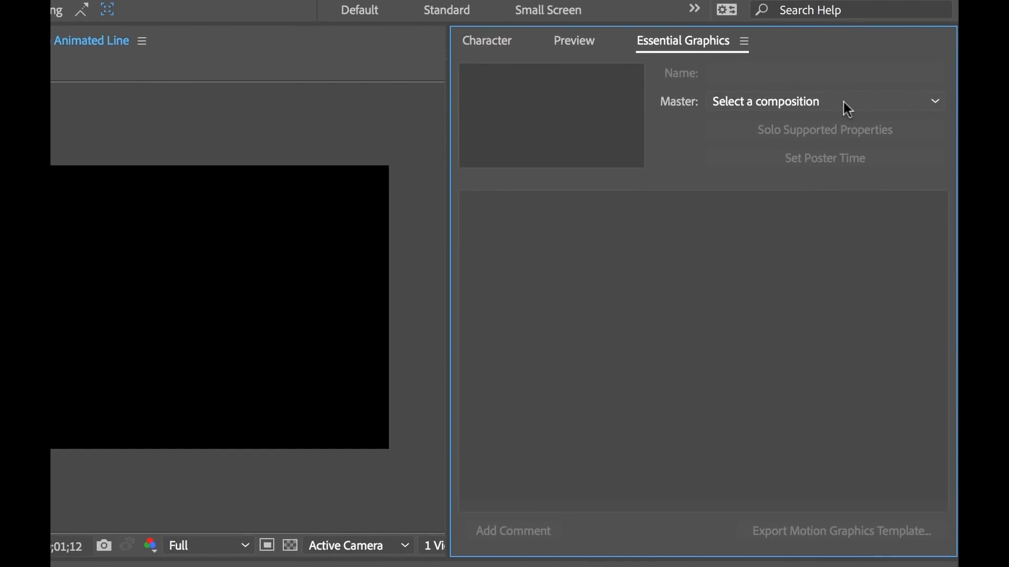
click(822, 101)
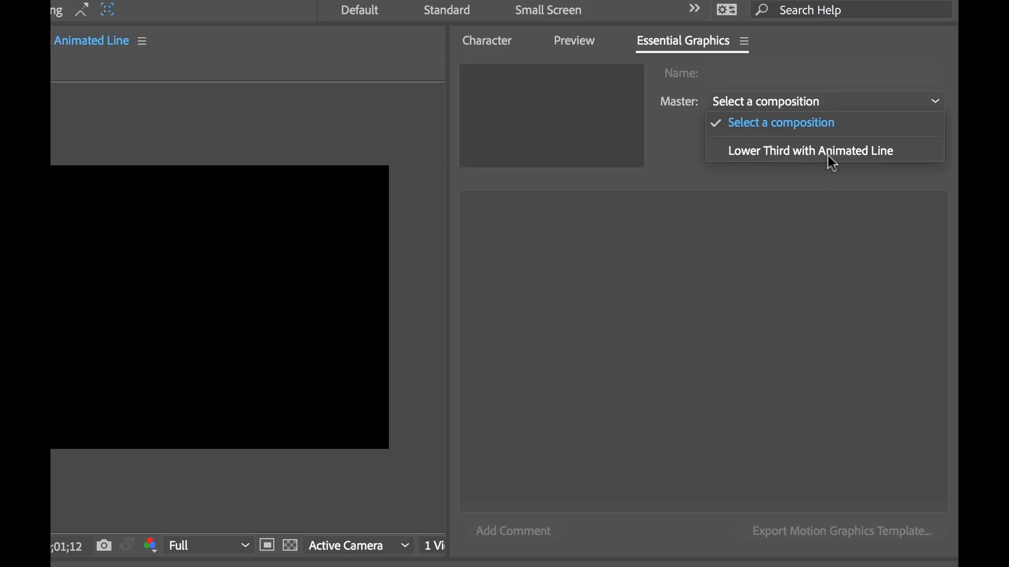
click(811, 150)
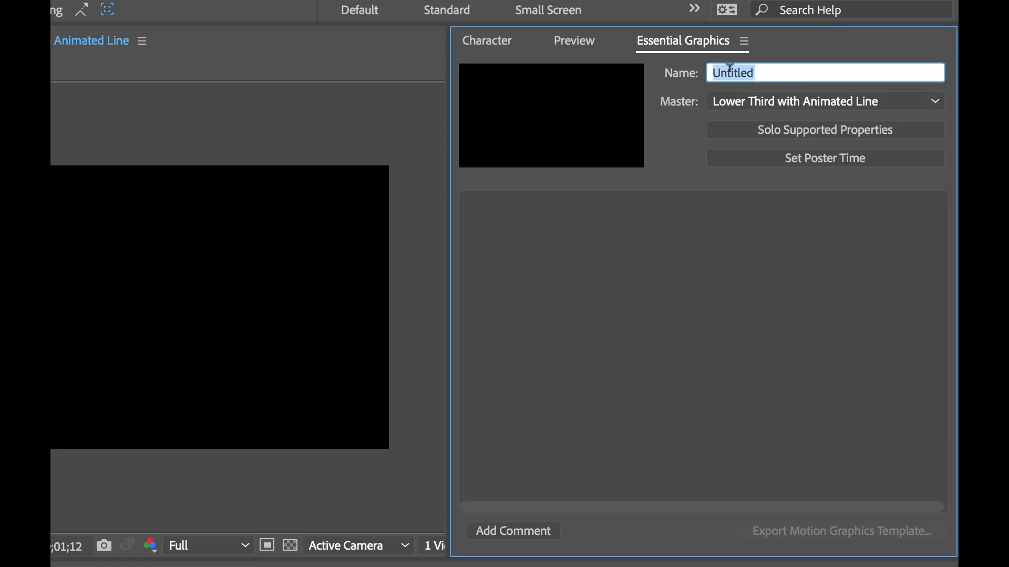
text(Lower Third with A)
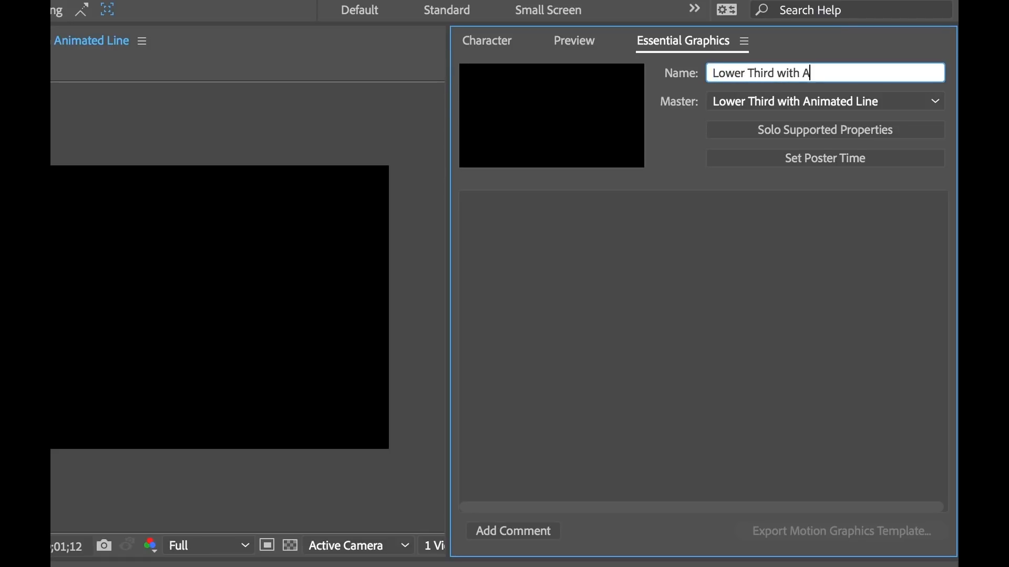
text(nimated Line)
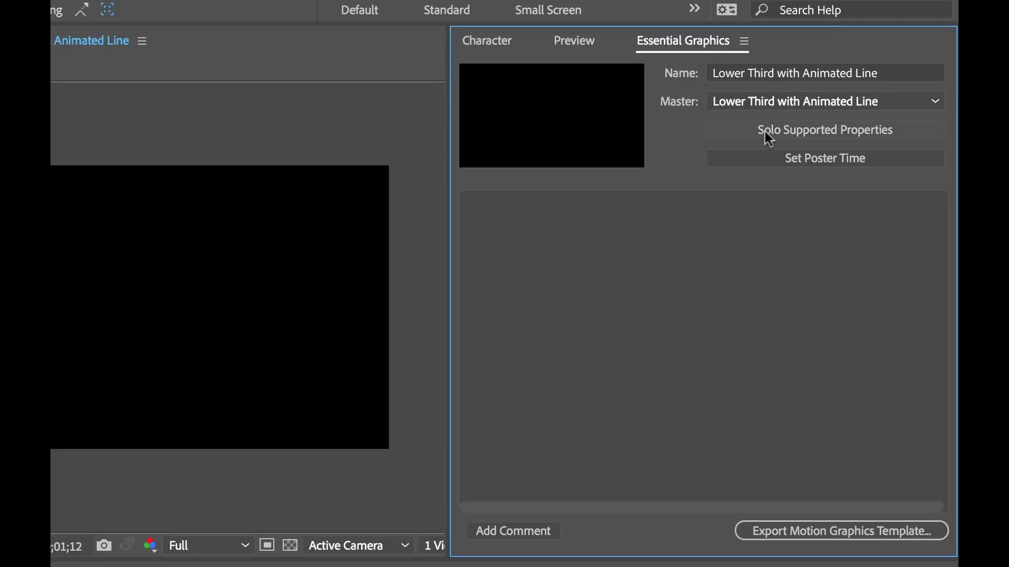
mouse_move(845, 138)
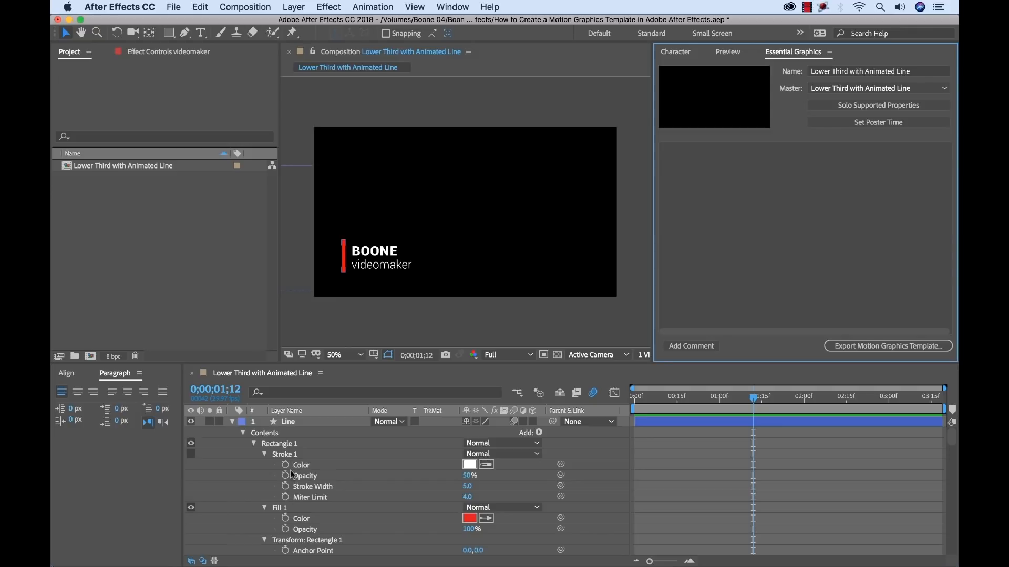
mouse_move(282, 473)
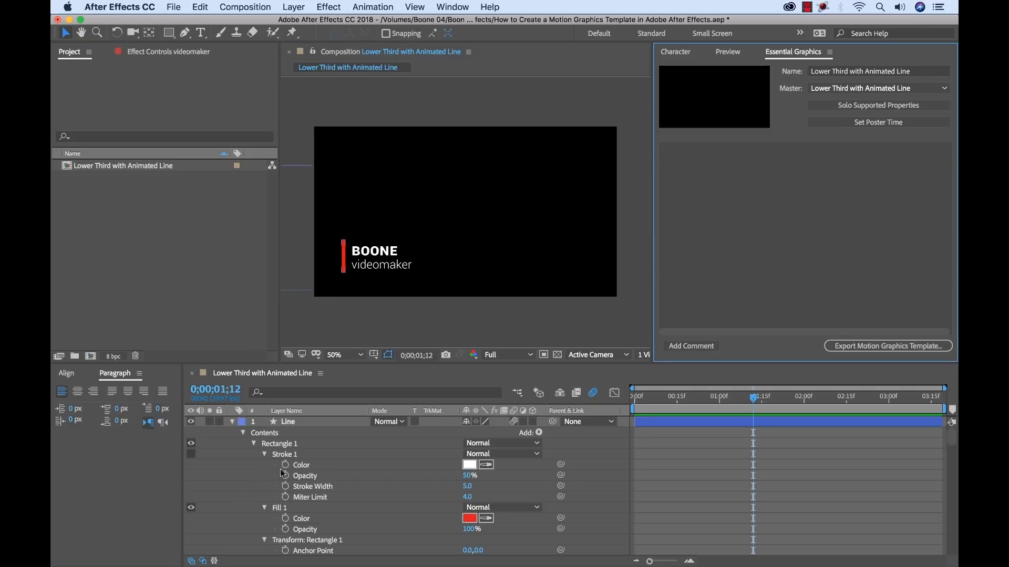
mouse_move(305, 484)
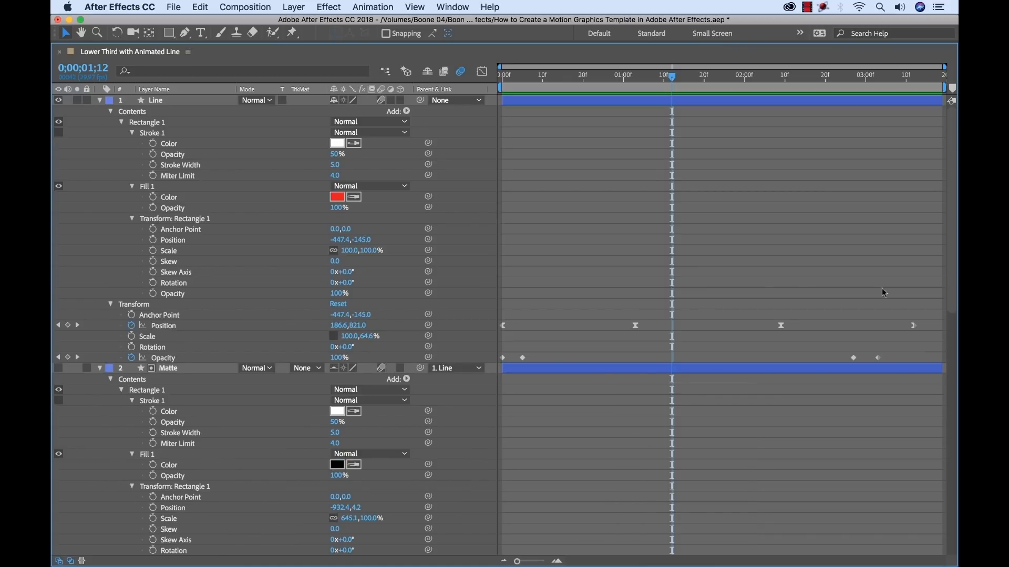
scroll(down, 3)
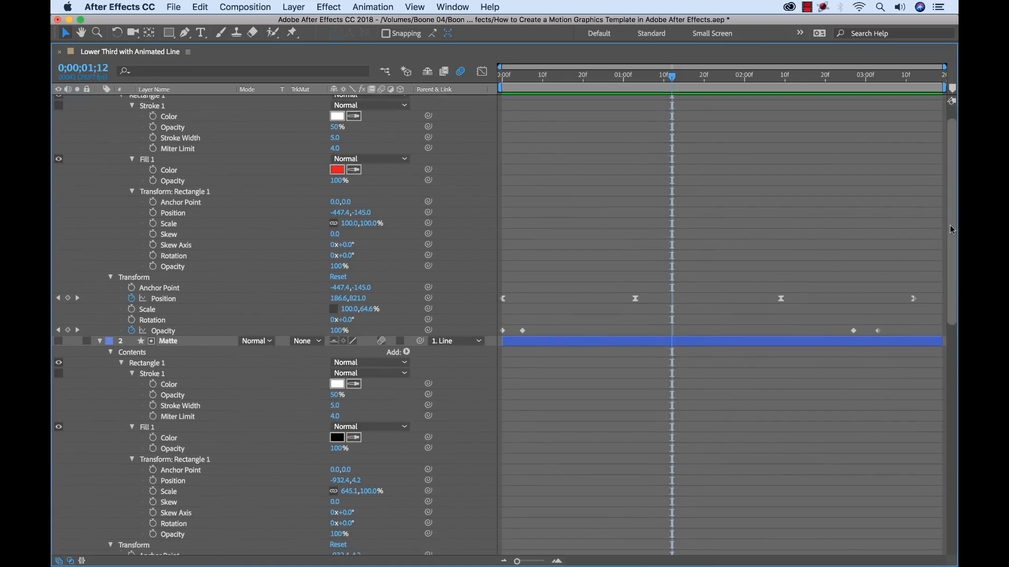
scroll(down, 3)
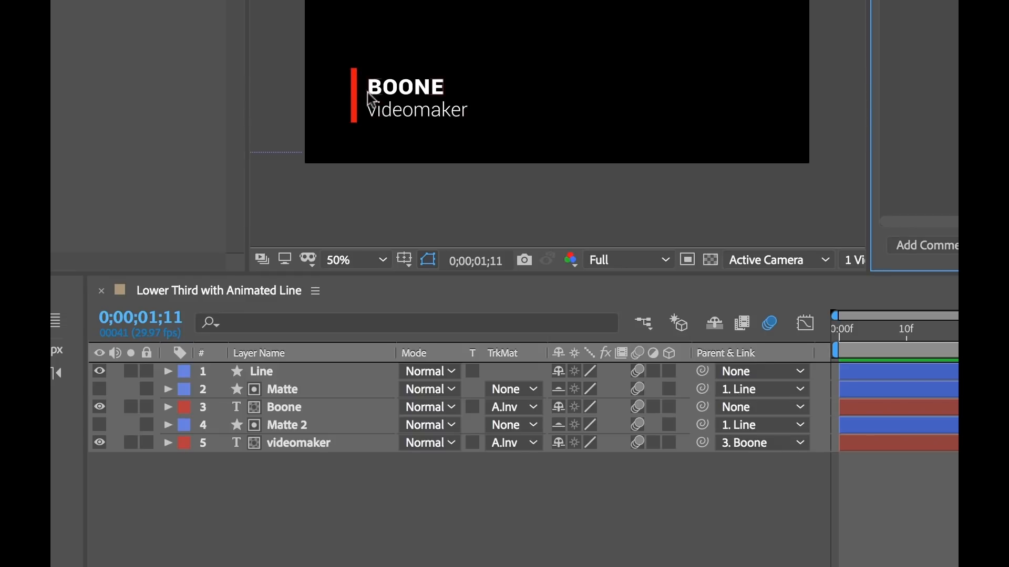
mouse_move(390, 95)
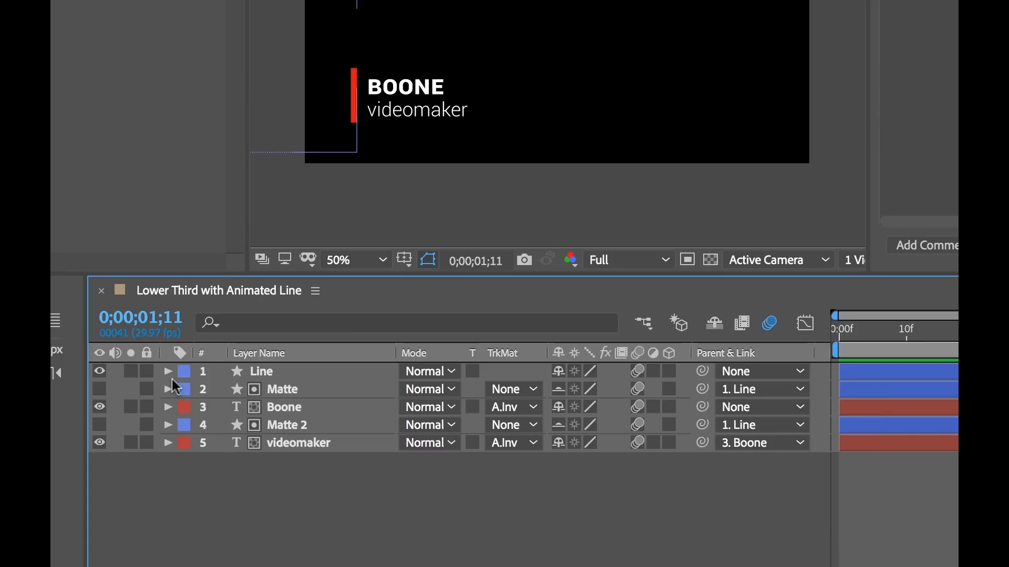
Add the Line layer's Rectangle 1 Fill 1 color to Essential Graphics, labelled Line Color
click(167, 372)
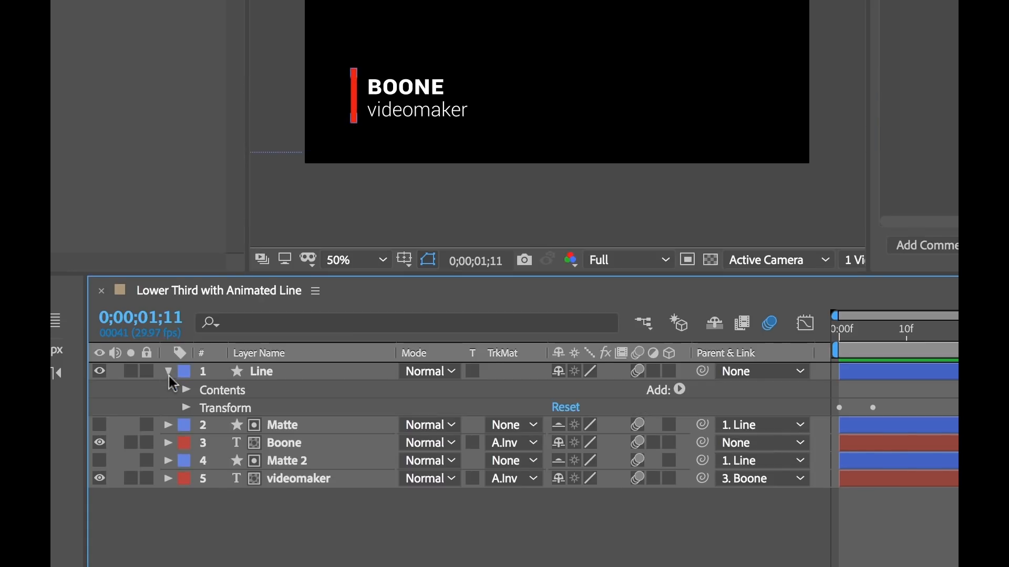
click(185, 390)
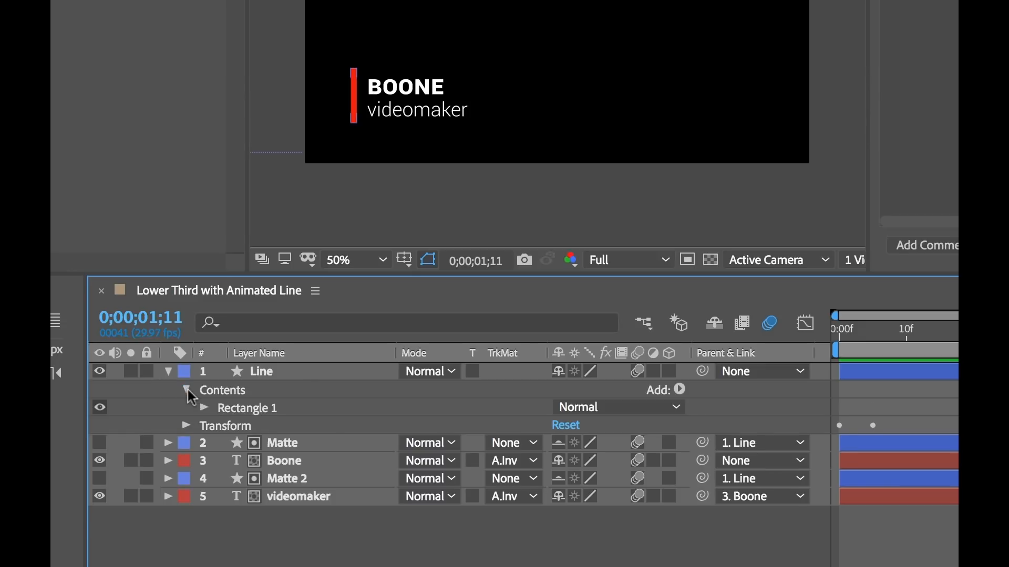
click(204, 409)
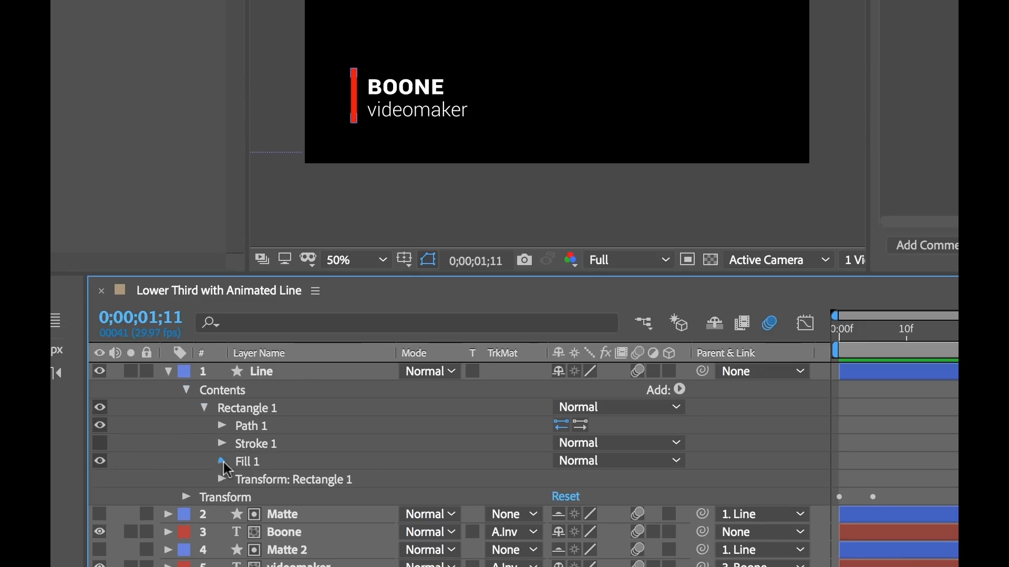
click(221, 462)
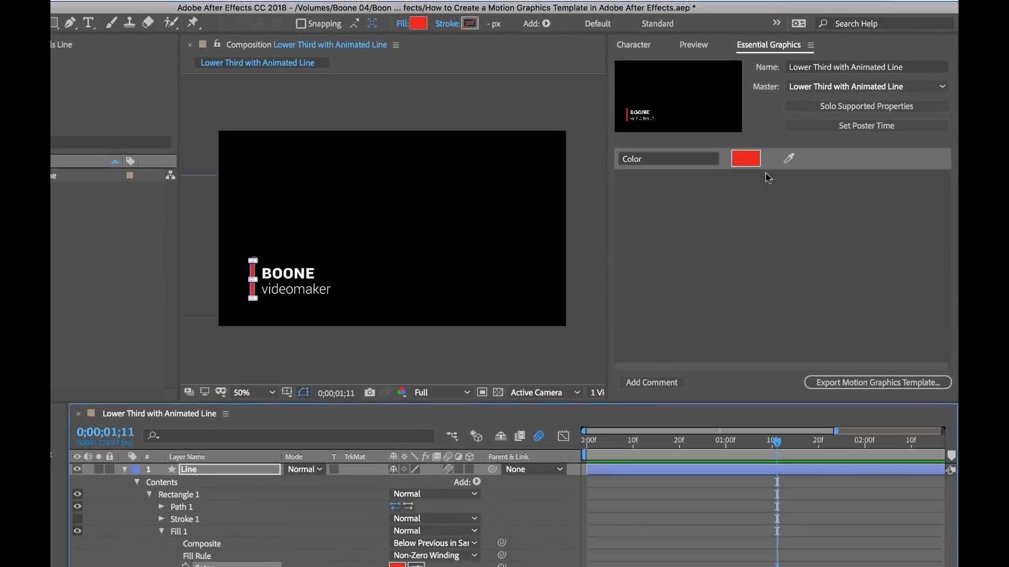
click(745, 158)
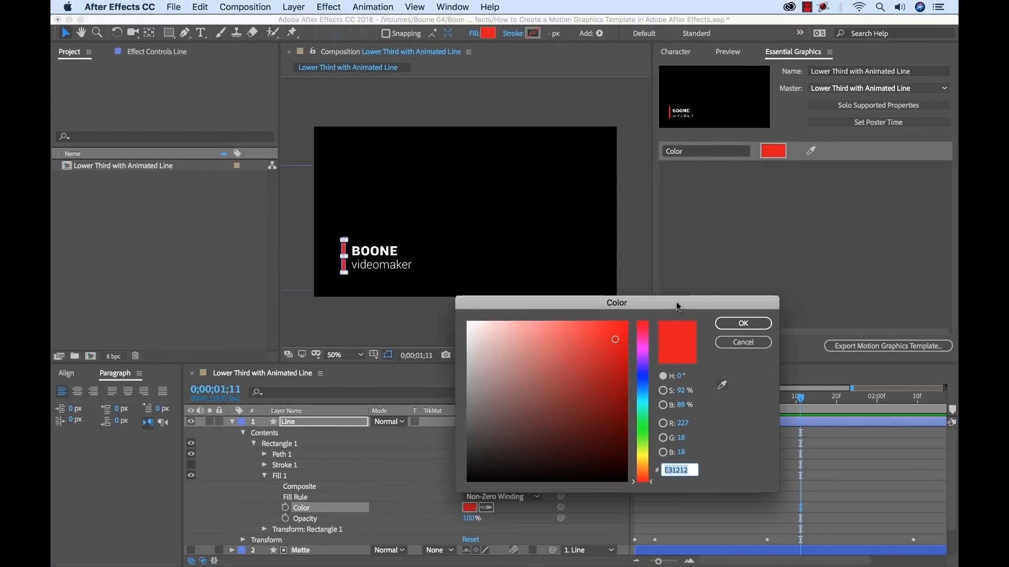
click(742, 323)
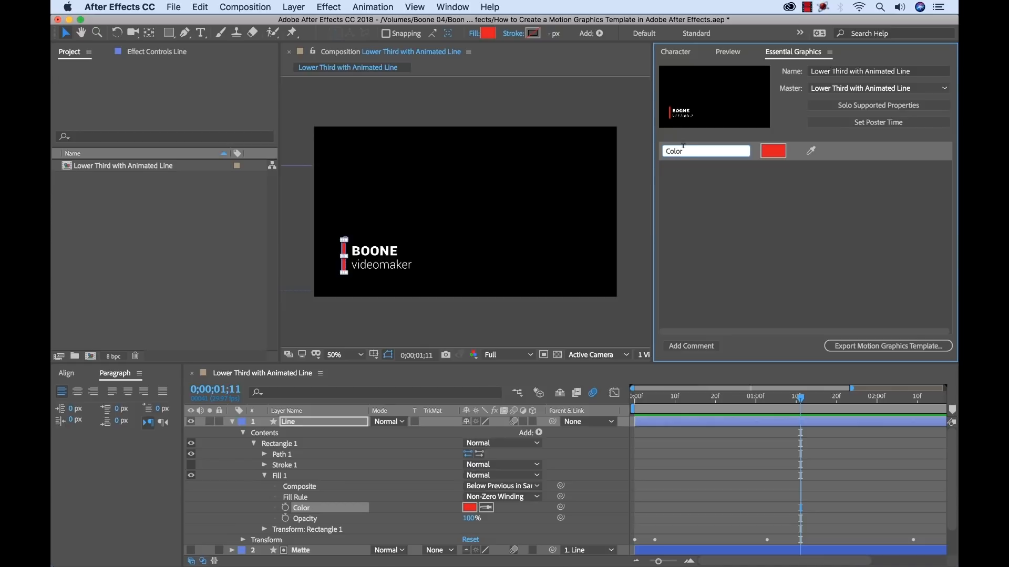
text(Line)
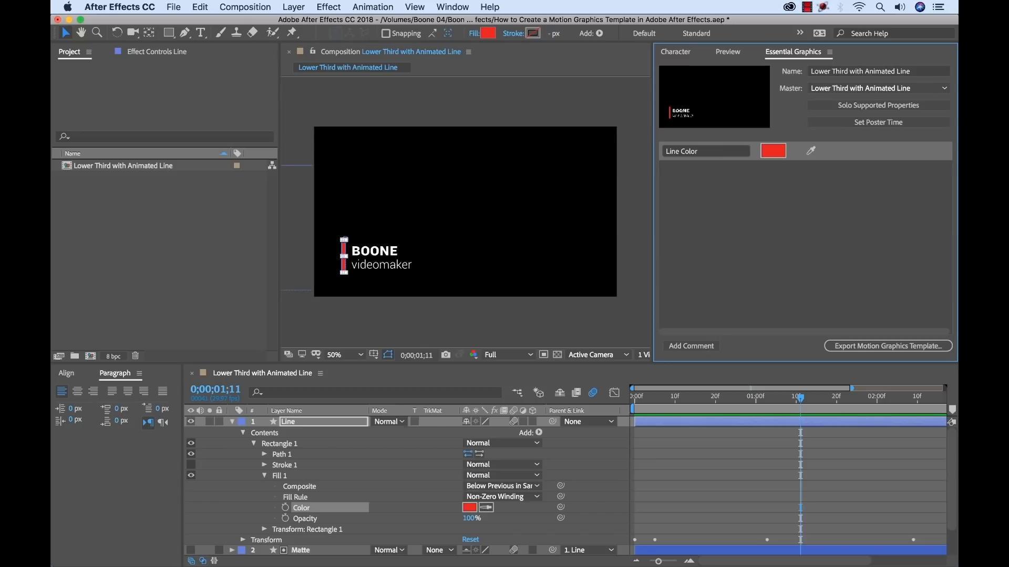
mouse_move(309, 437)
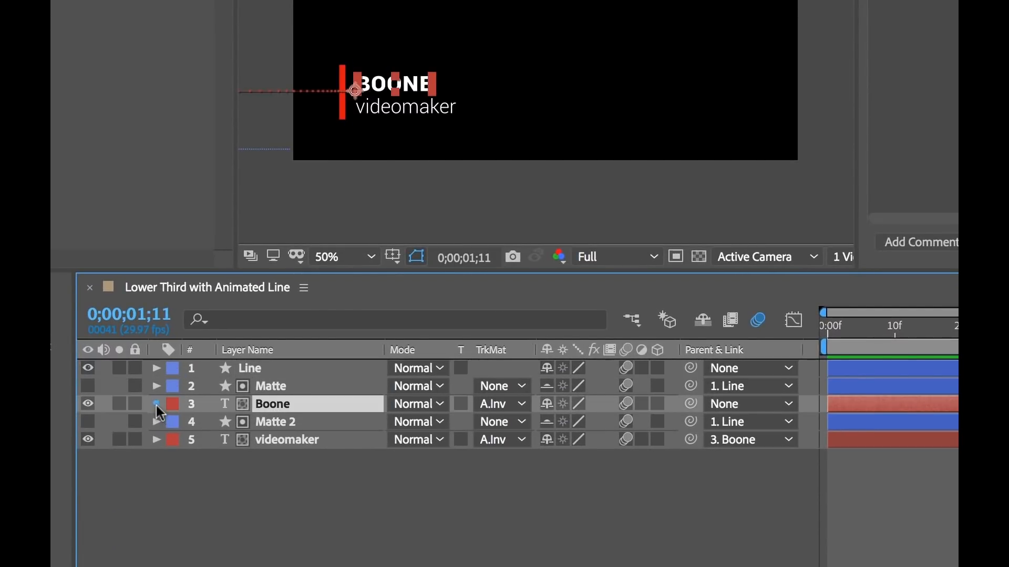
Expose Boone and videomaker Source Text as Name and Title, testing the name with Jason
click(155, 404)
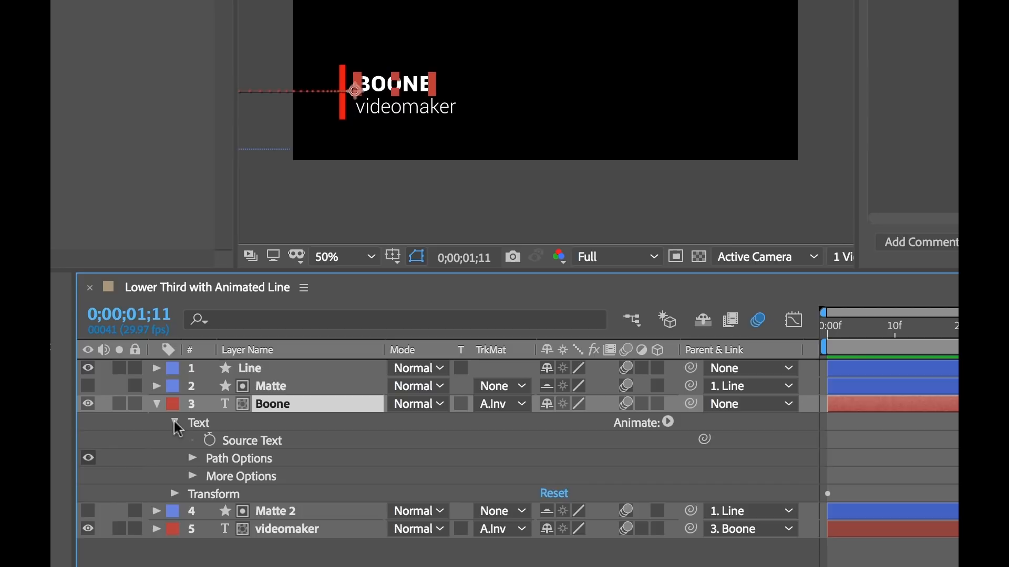
click(251, 441)
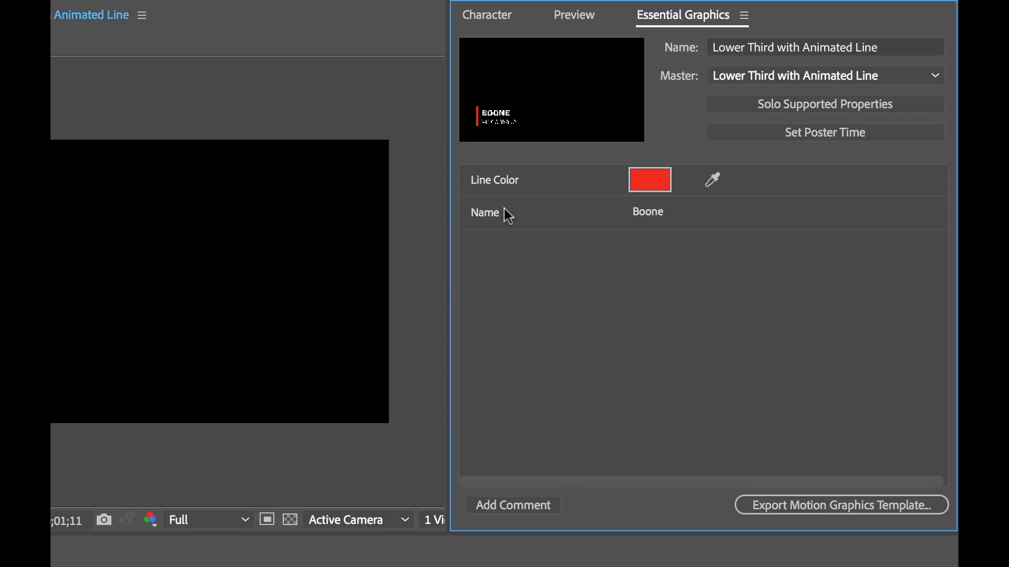
mouse_move(575, 214)
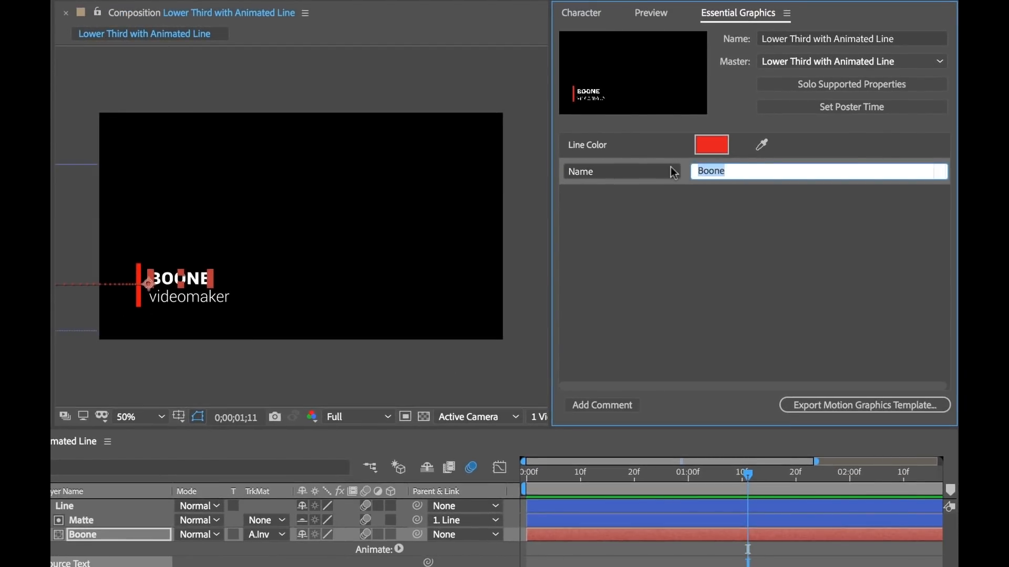
text(Jason)
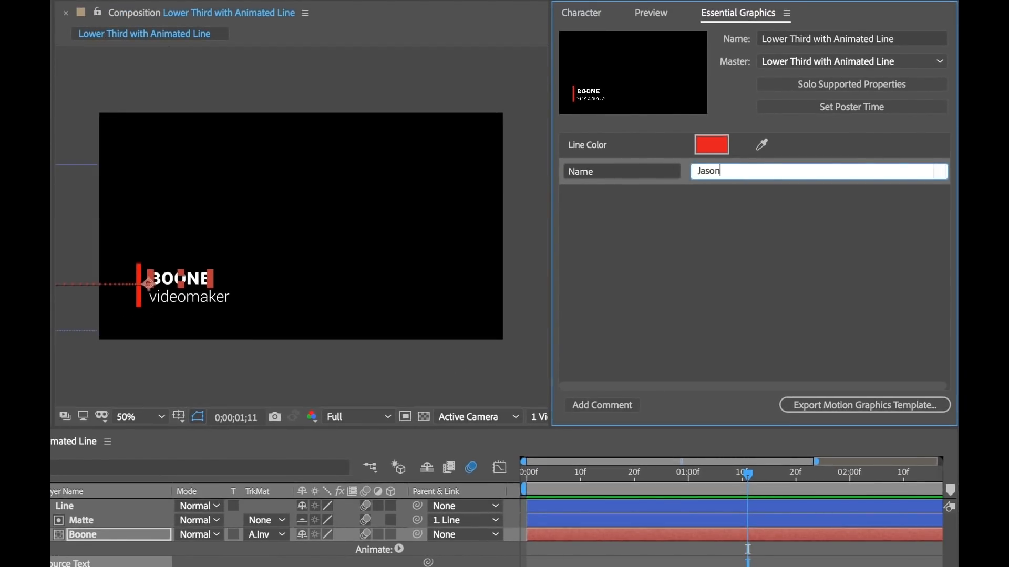
key(Enter)
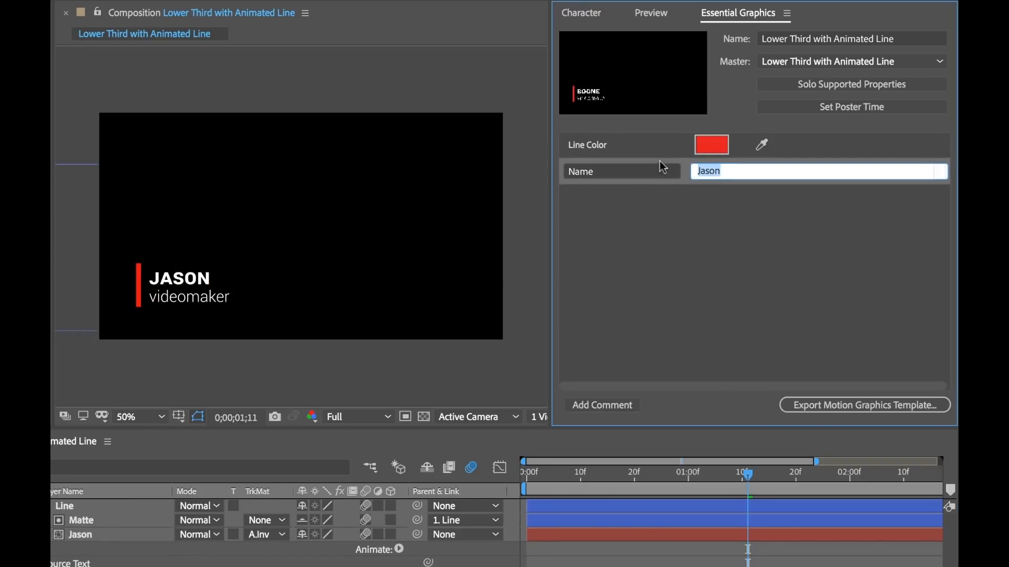
text(Boone)
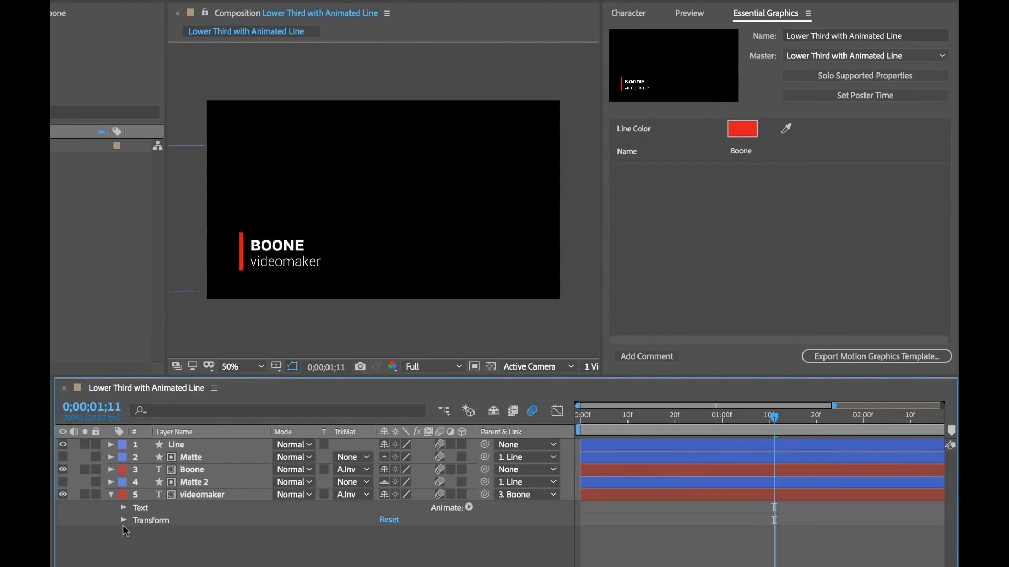
click(125, 507)
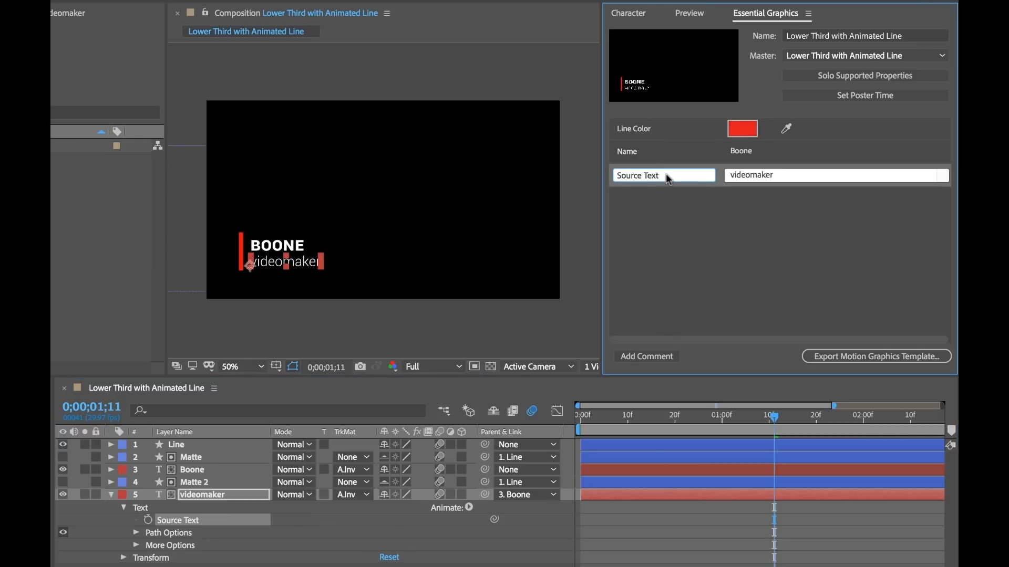
text(Title)
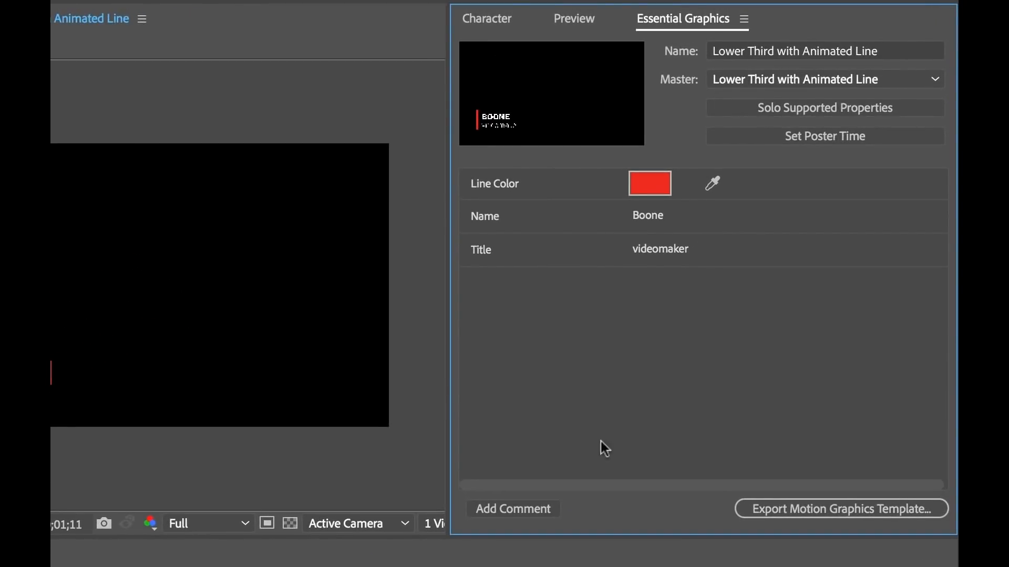
Add a template comment reading 'This is the color of the animated line'
click(513, 509)
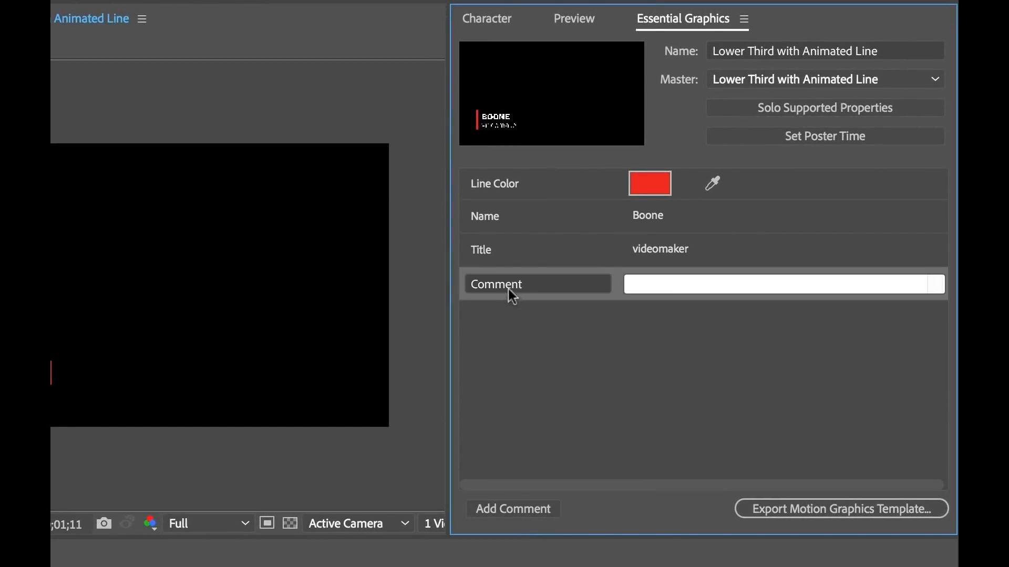
double_click(508, 284)
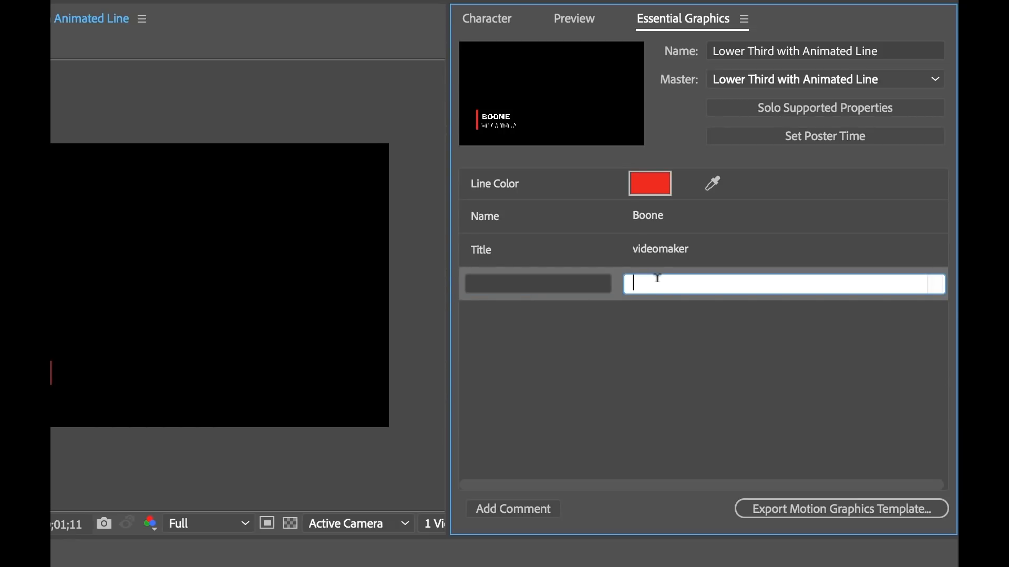
text(This is the col)
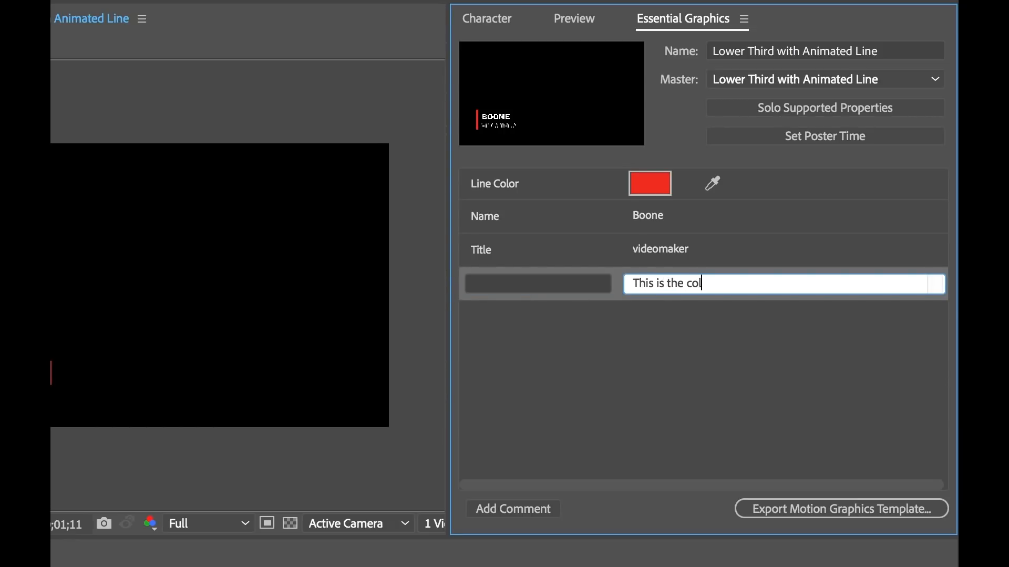
text(or of the anima)
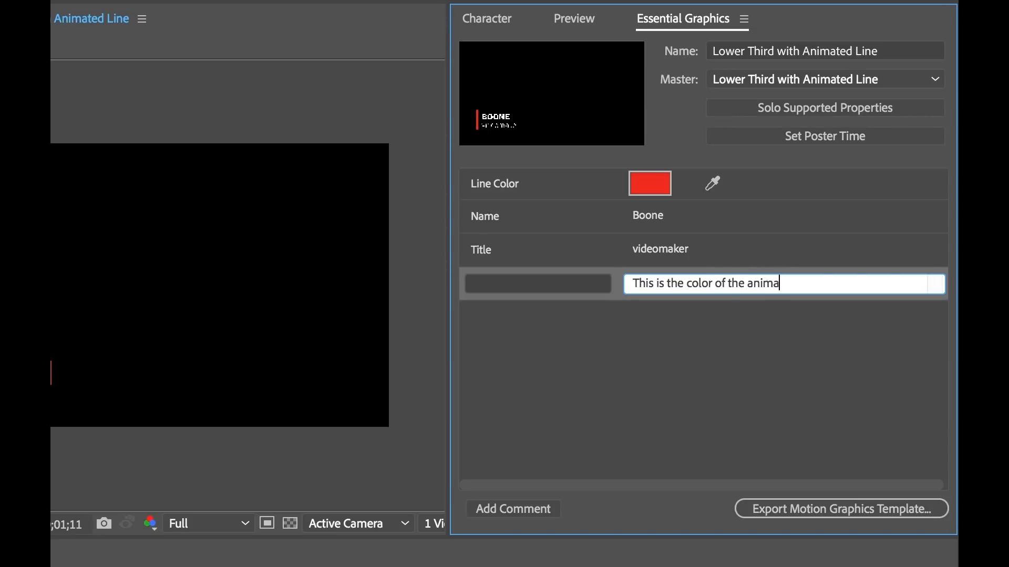
text(ted line)
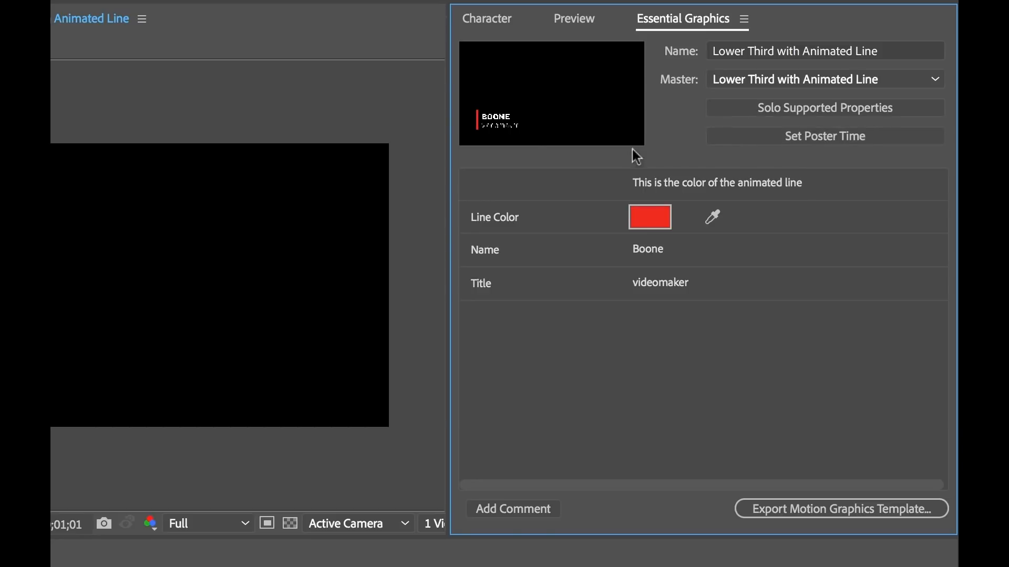
mouse_move(484, 133)
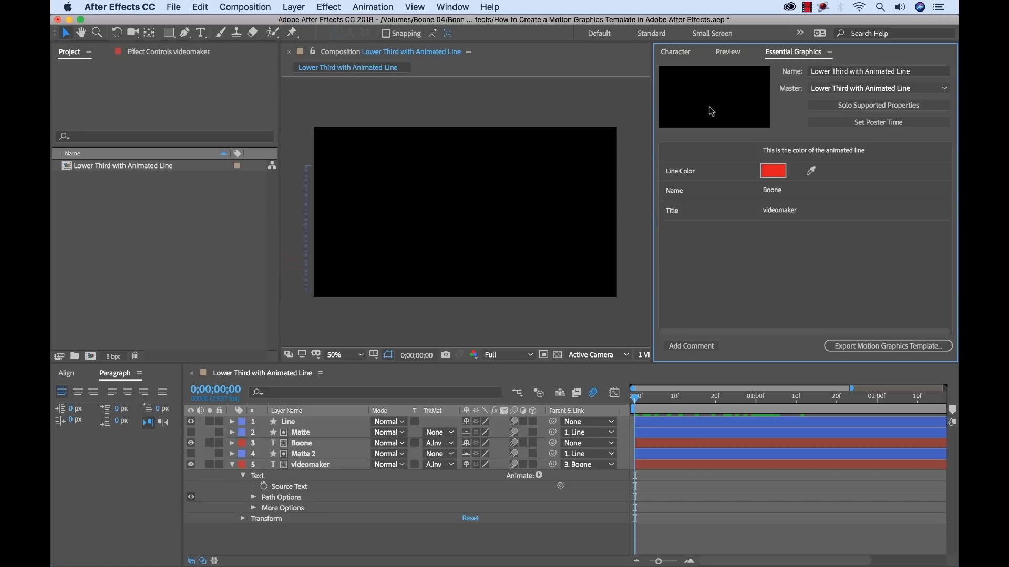
mouse_move(720, 108)
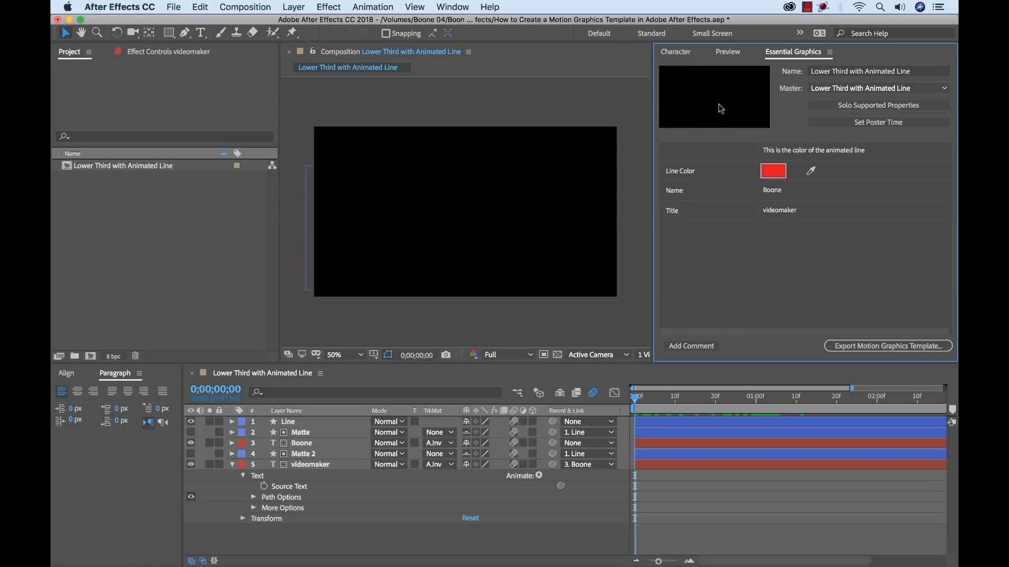
mouse_move(689, 123)
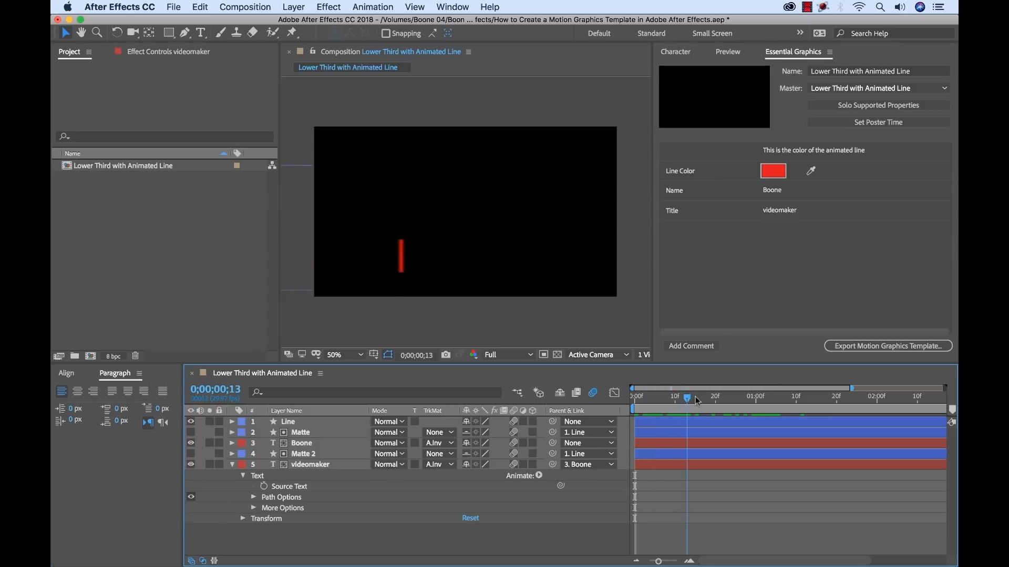
Scrub the timeline to where the red line appears to check the animation
drag(686, 397, 804, 398)
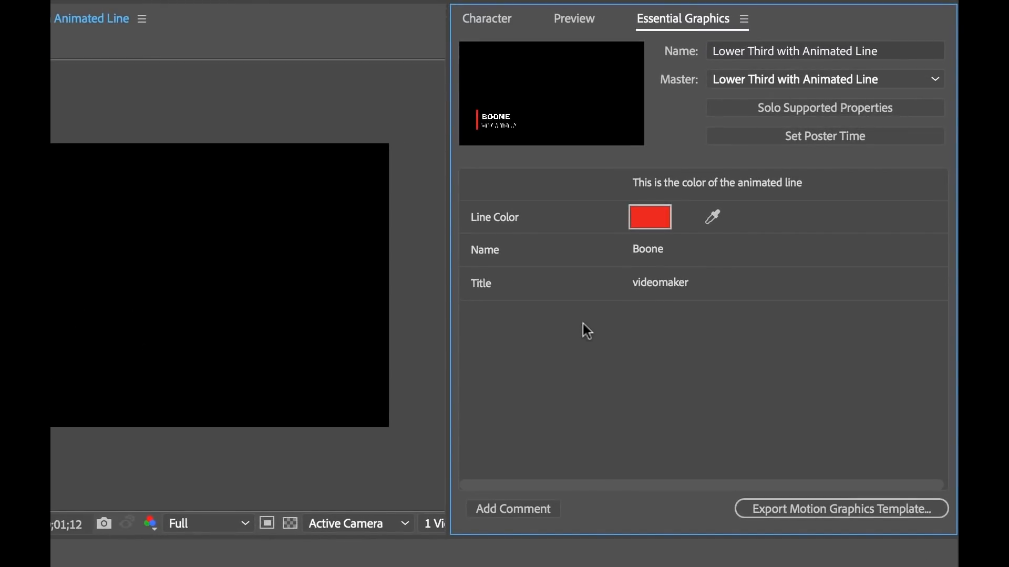
mouse_move(798, 152)
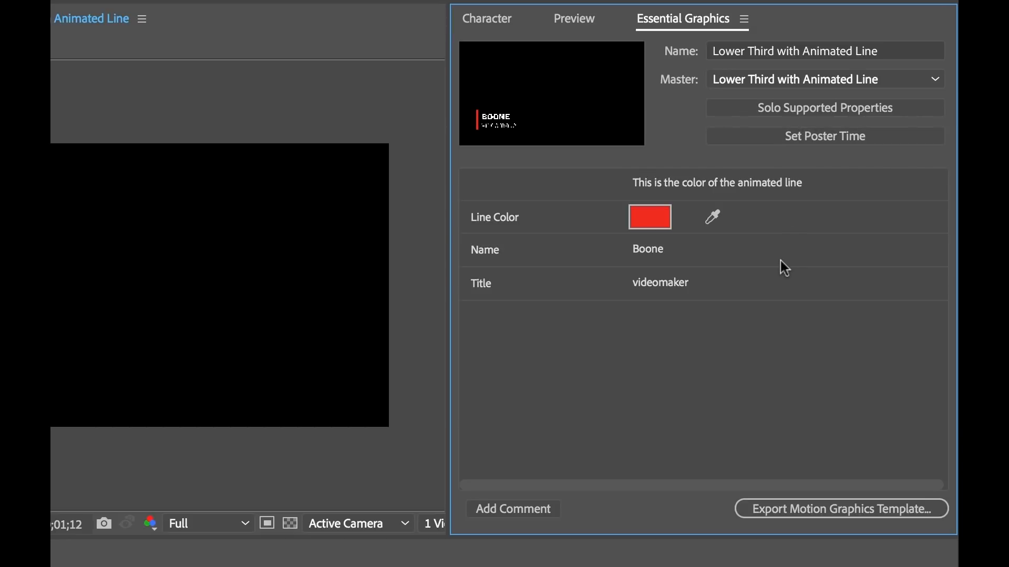
mouse_move(742, 333)
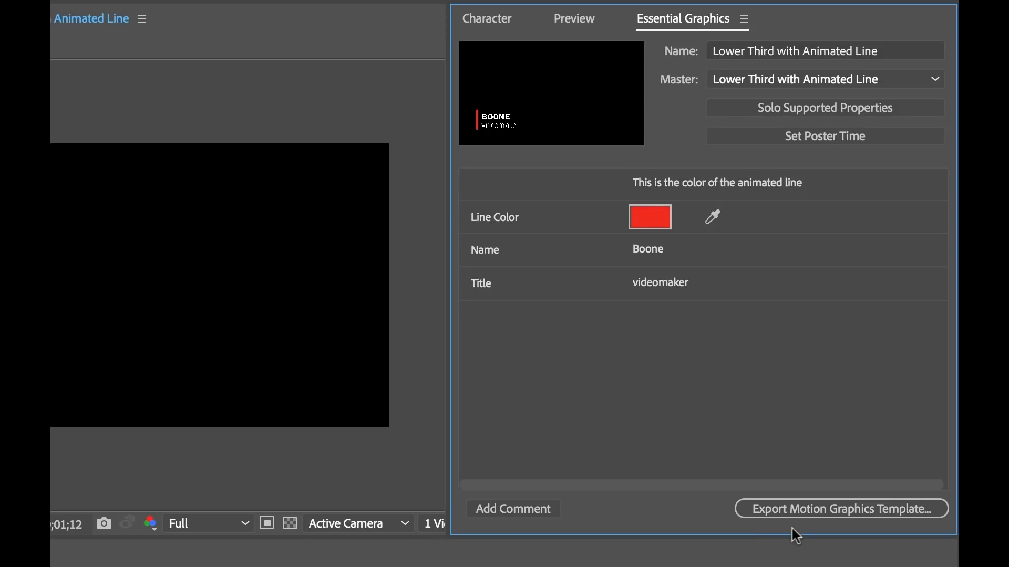
mouse_move(748, 525)
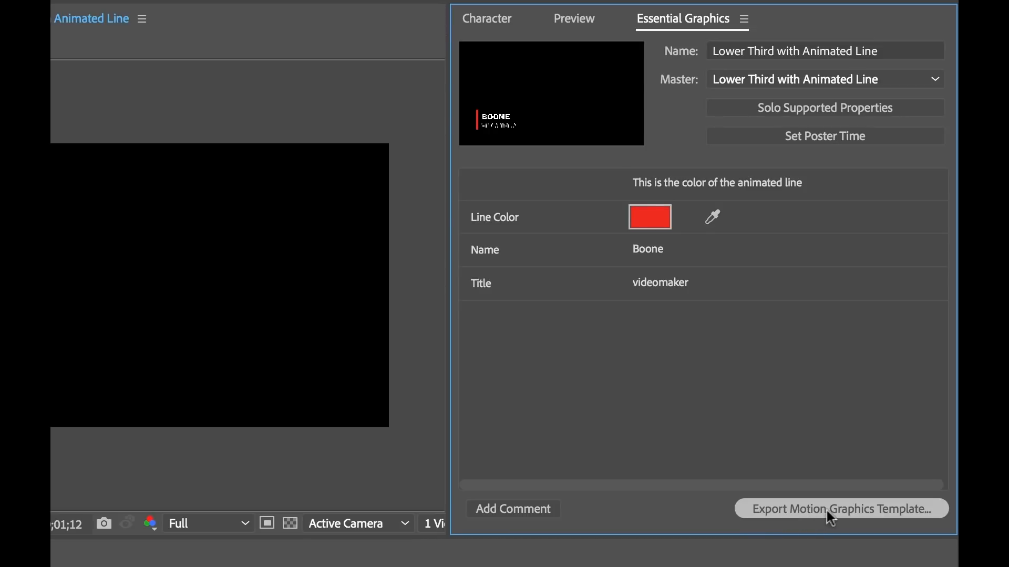
Save the project and export the template to Local Drive with the Typekit fonts warning kept on
click(841, 509)
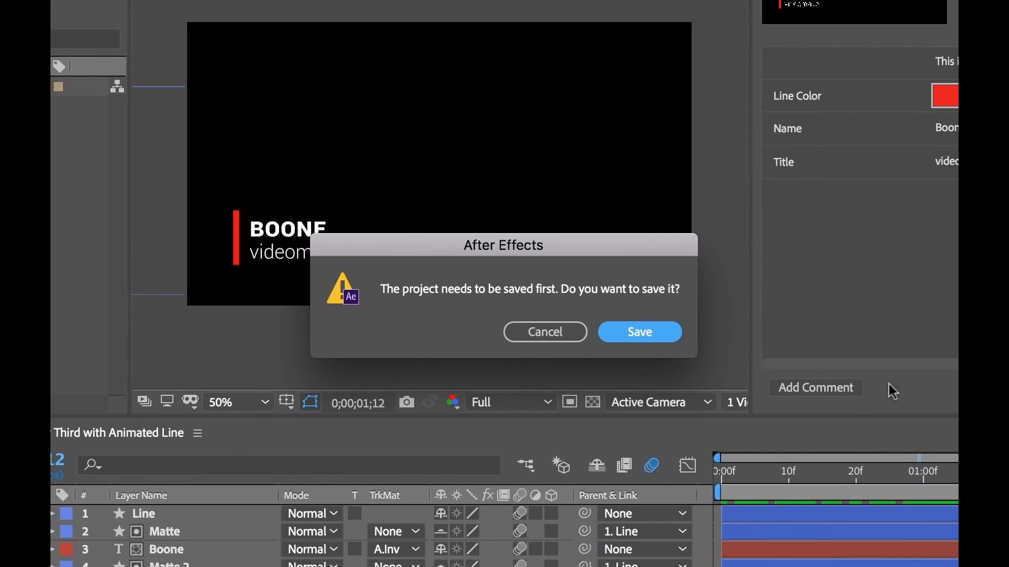
mouse_move(640, 340)
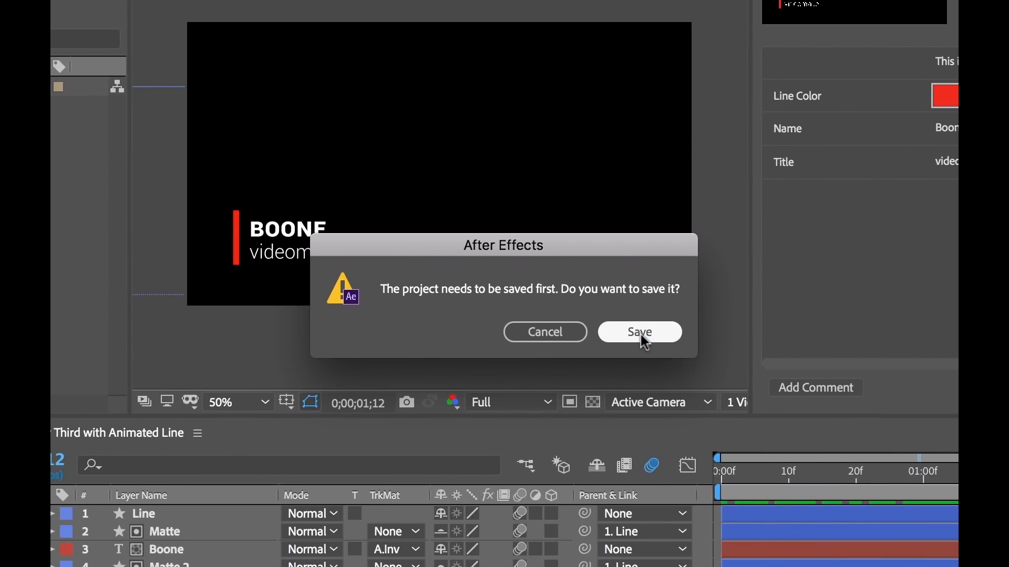
click(639, 332)
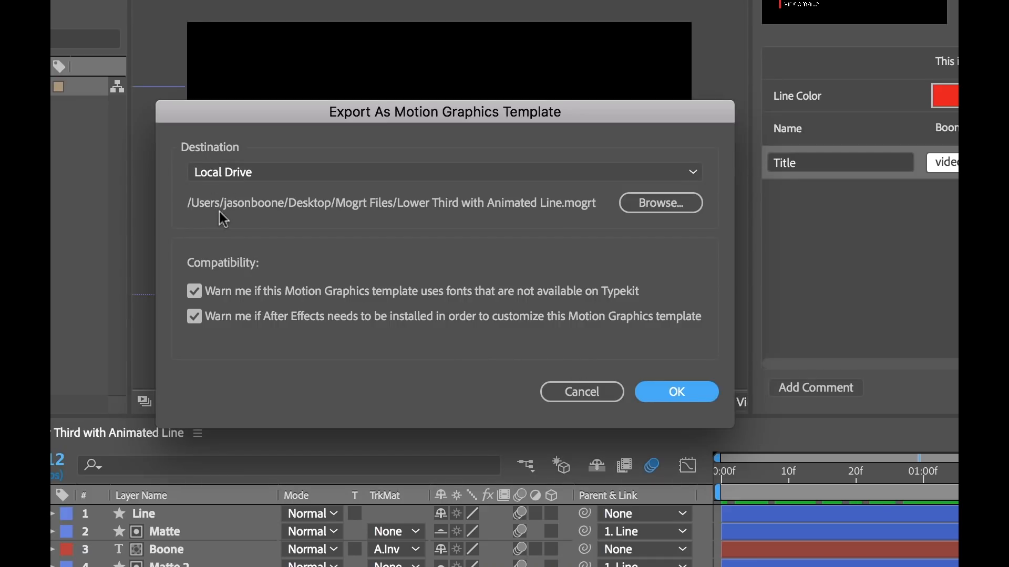
mouse_move(575, 224)
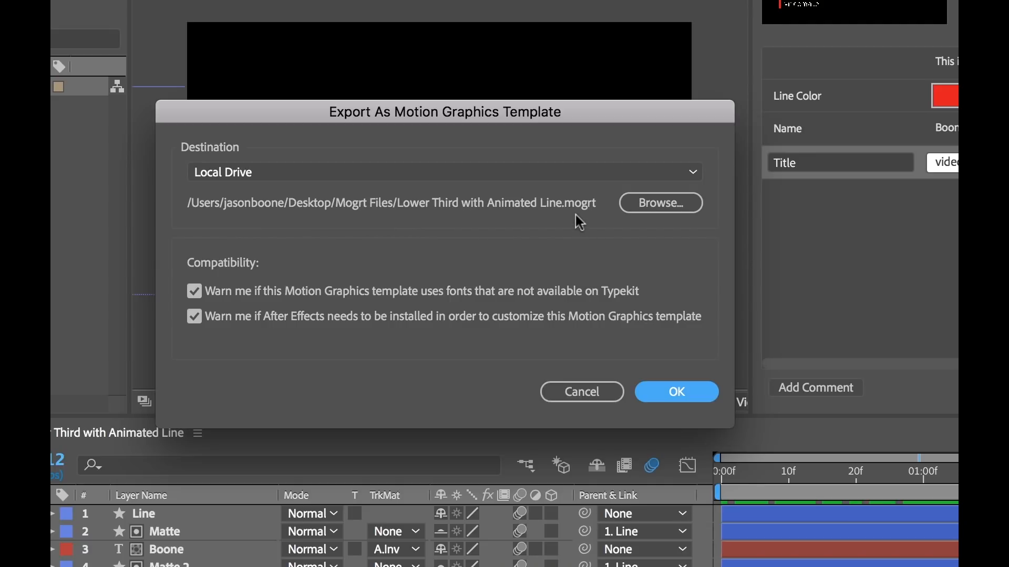
mouse_move(576, 216)
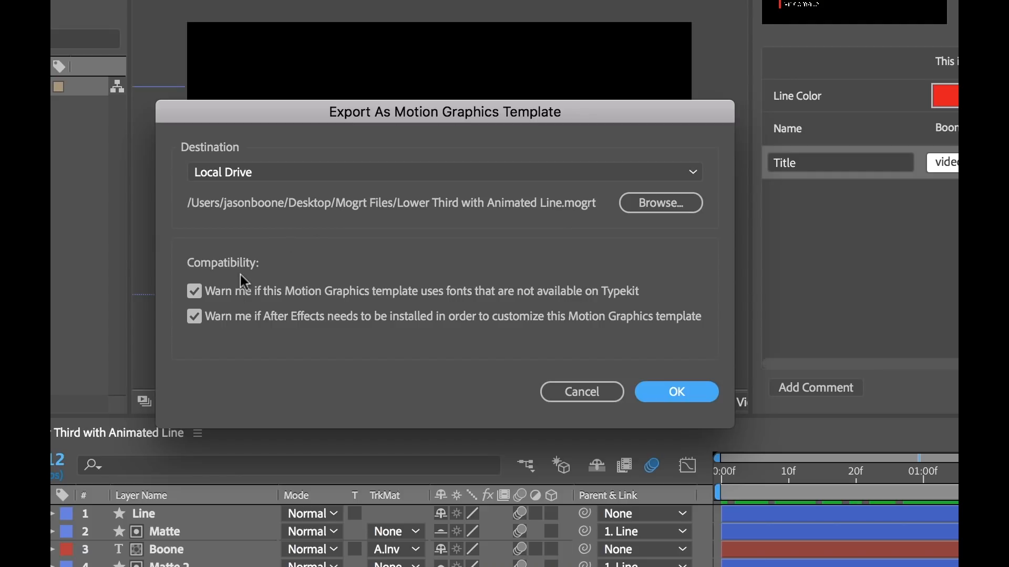
click(194, 291)
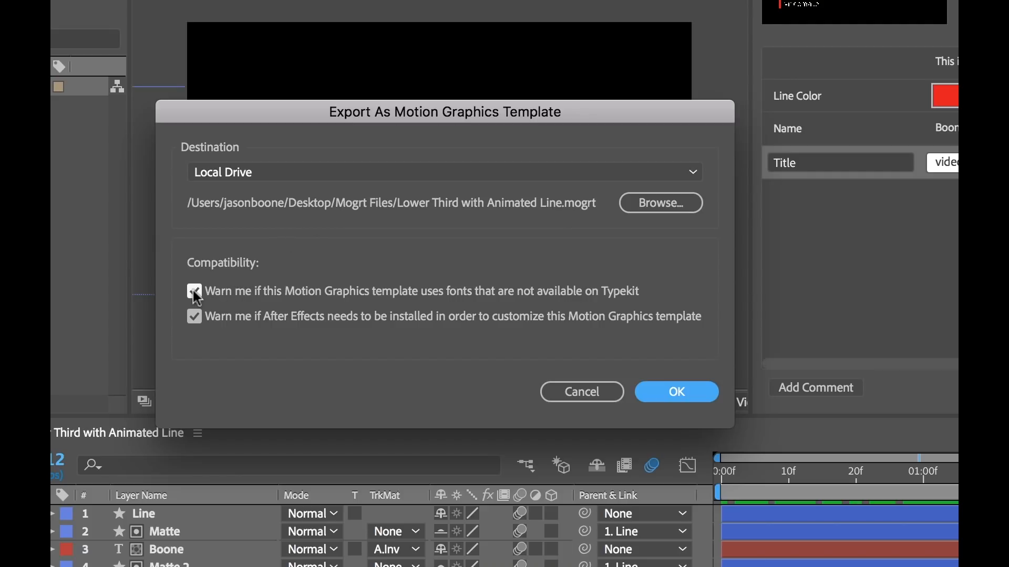
click(194, 291)
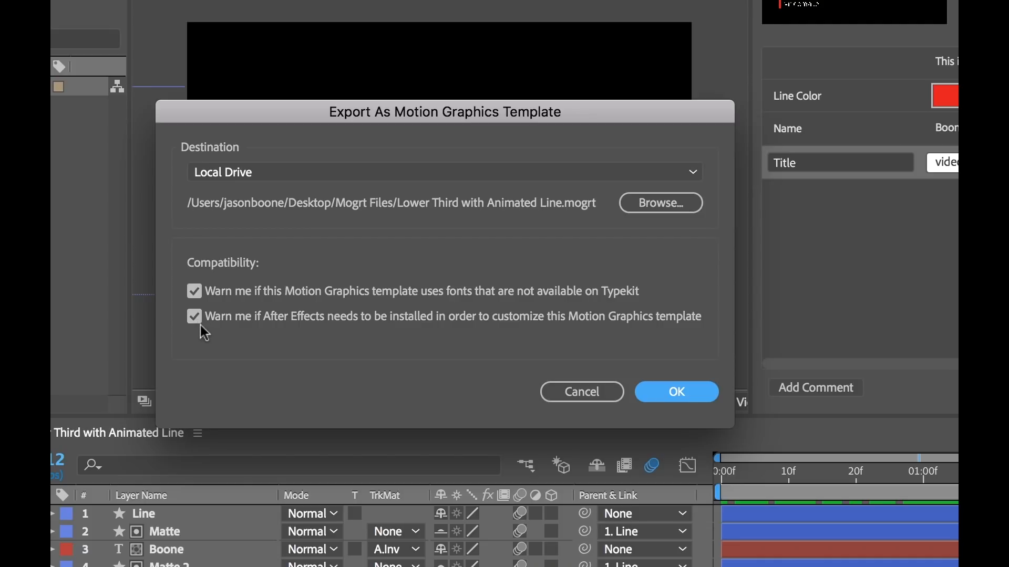
mouse_move(294, 307)
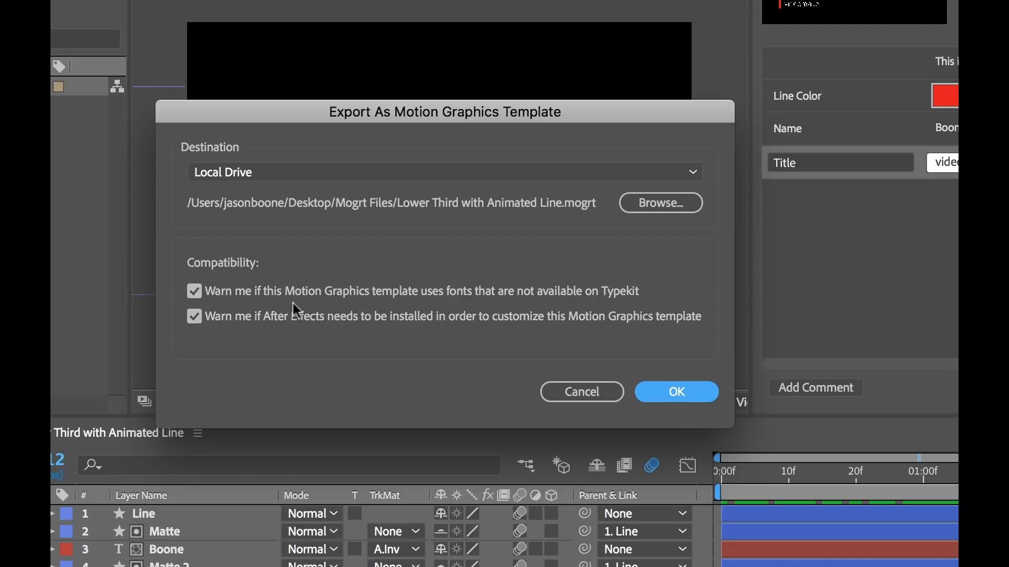
mouse_move(445, 321)
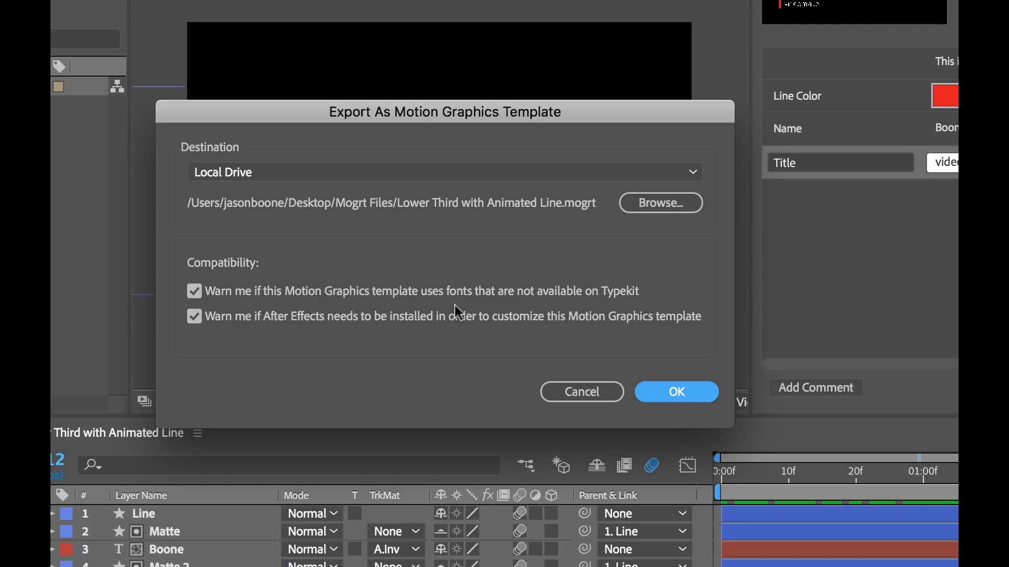
mouse_move(216, 334)
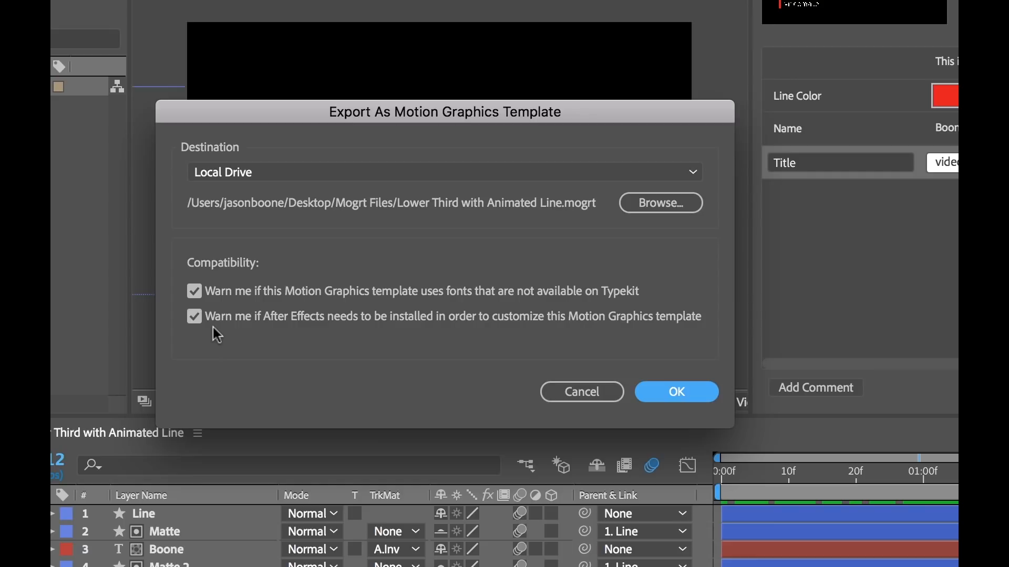
mouse_move(427, 307)
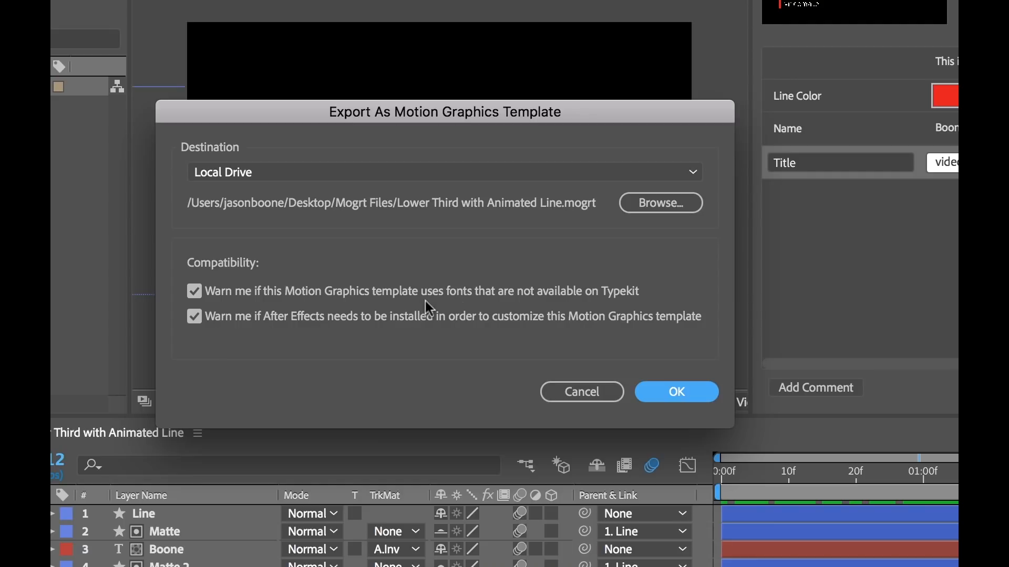
mouse_move(258, 344)
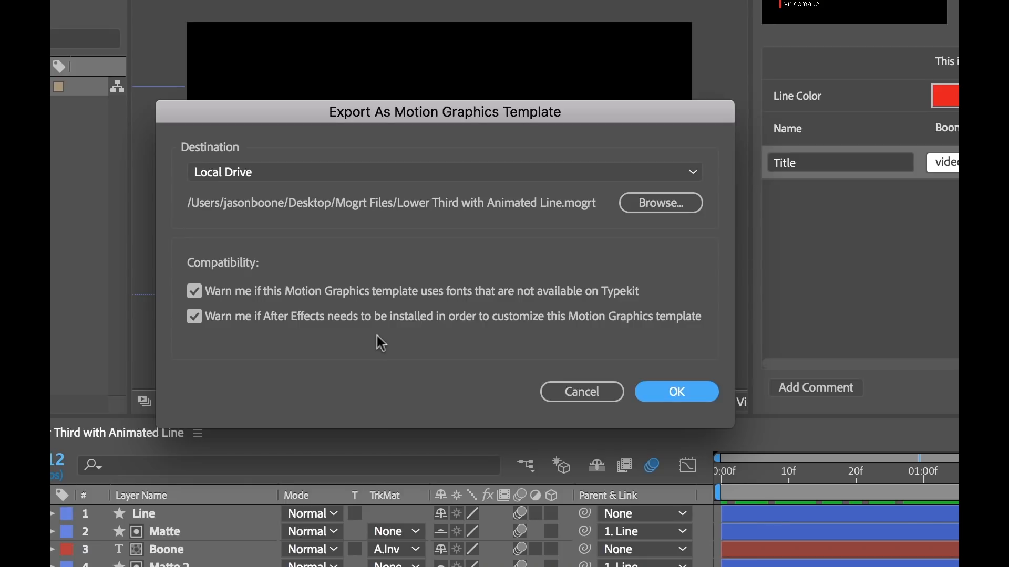
mouse_move(428, 339)
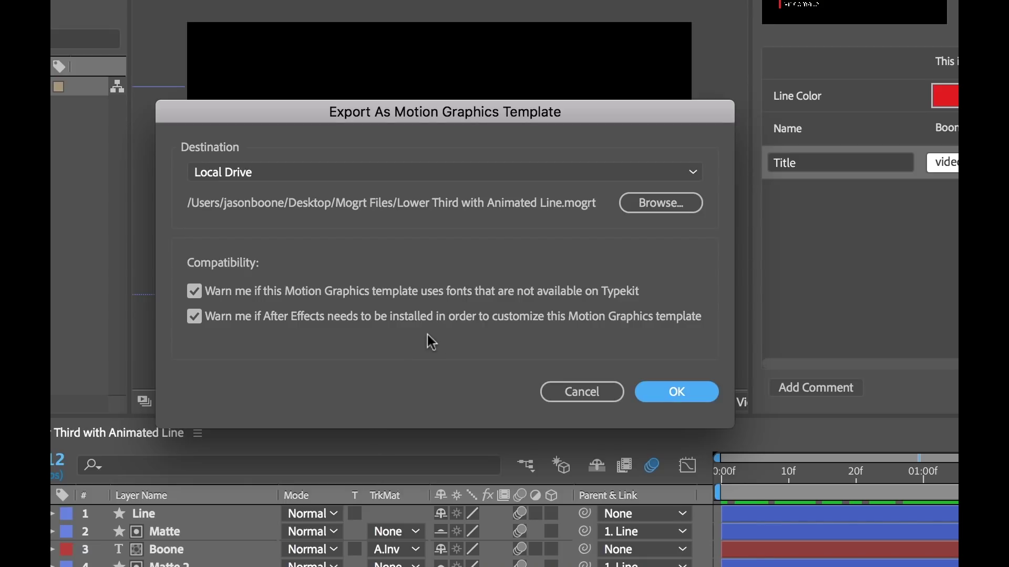
mouse_move(422, 357)
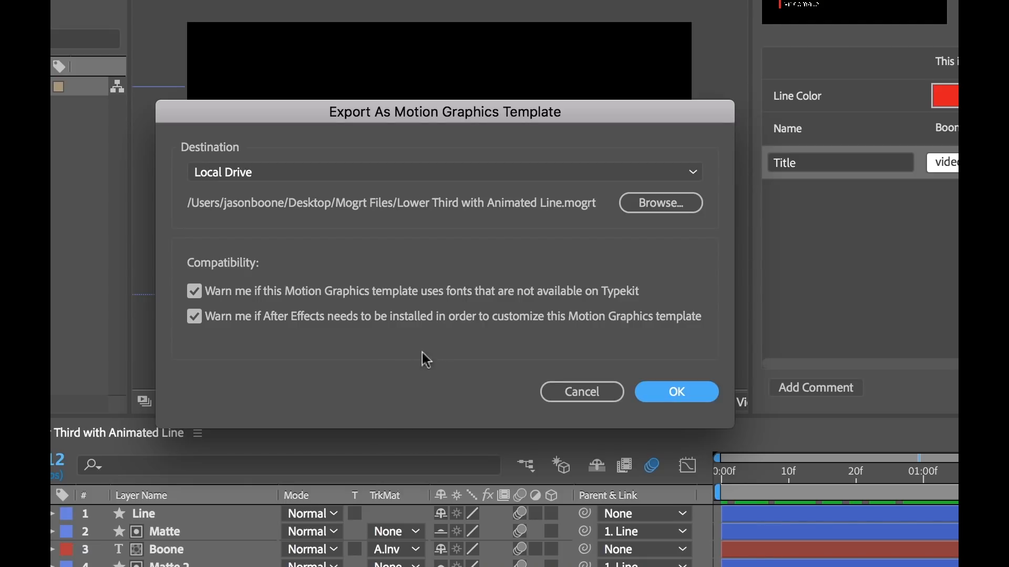
click(676, 392)
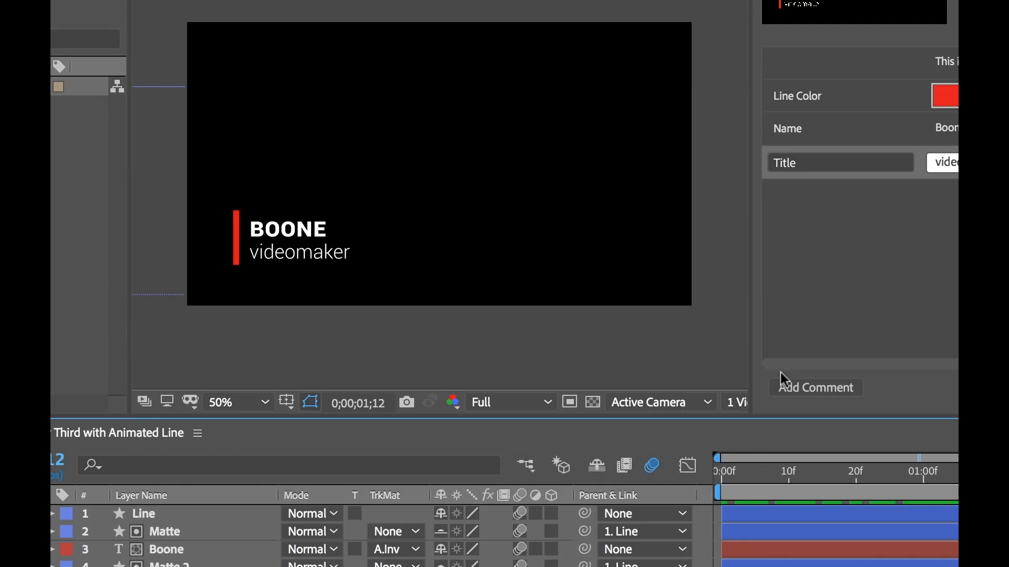
Install Lower Third with Animated Line.mogrt into Premiere Pro's Essential Graphics browser
click(409, 7)
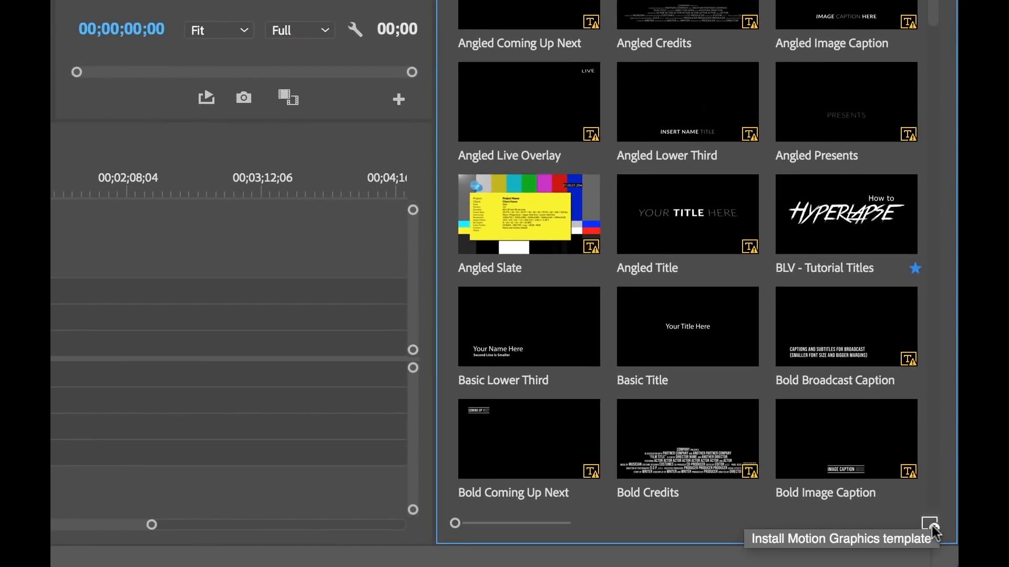
click(927, 525)
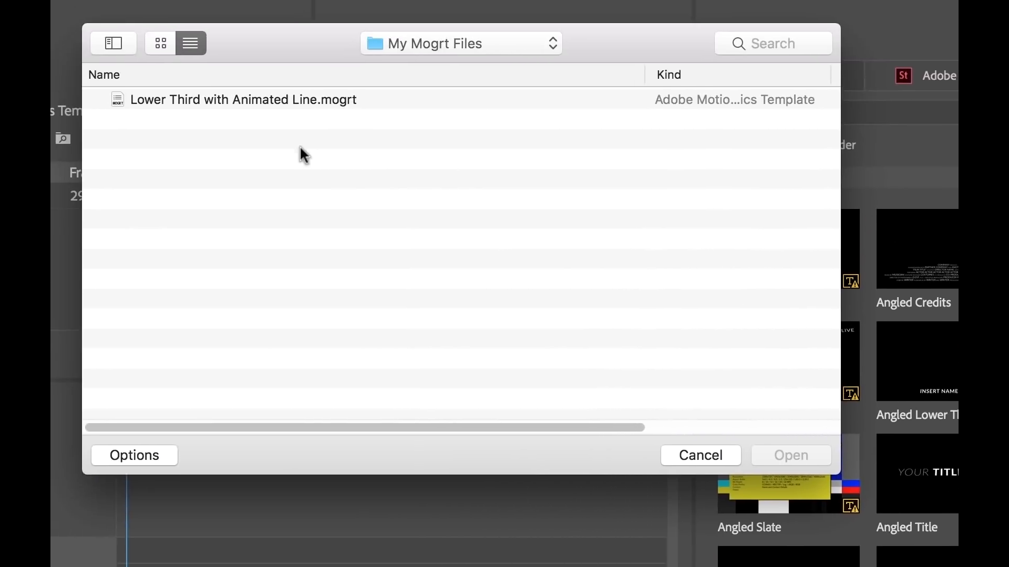
click(243, 99)
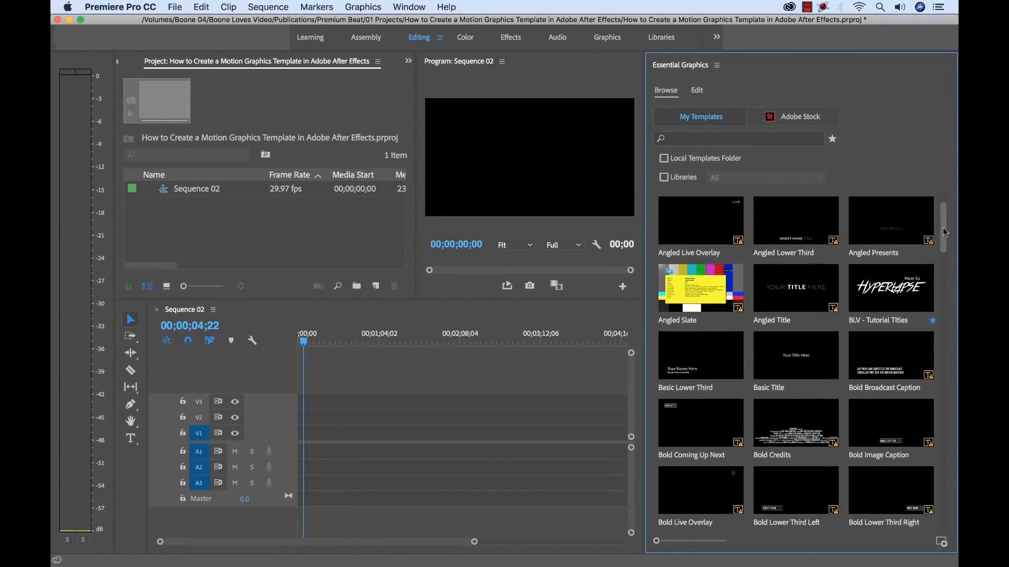
scroll(down, 3)
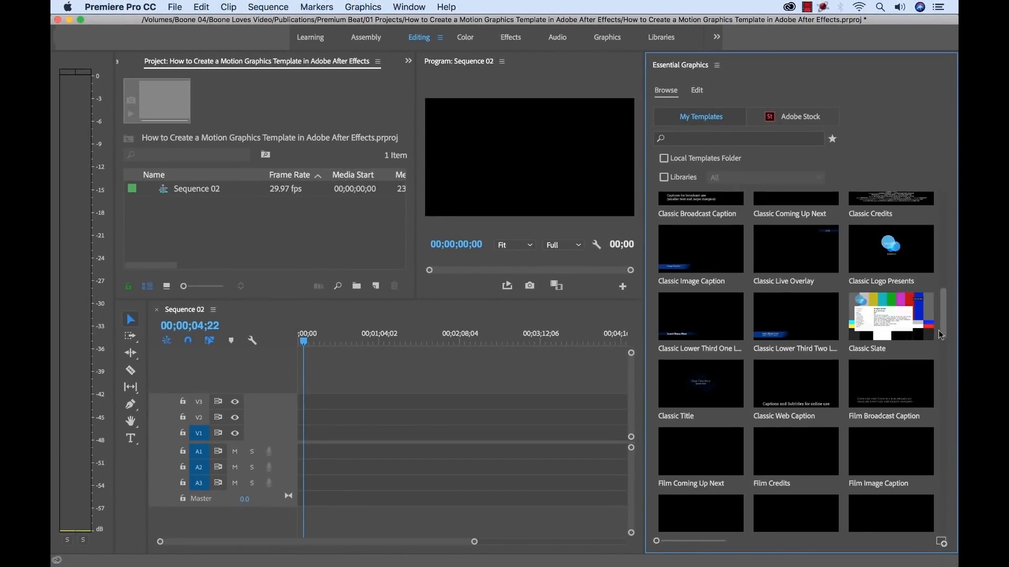
scroll(down, 3)
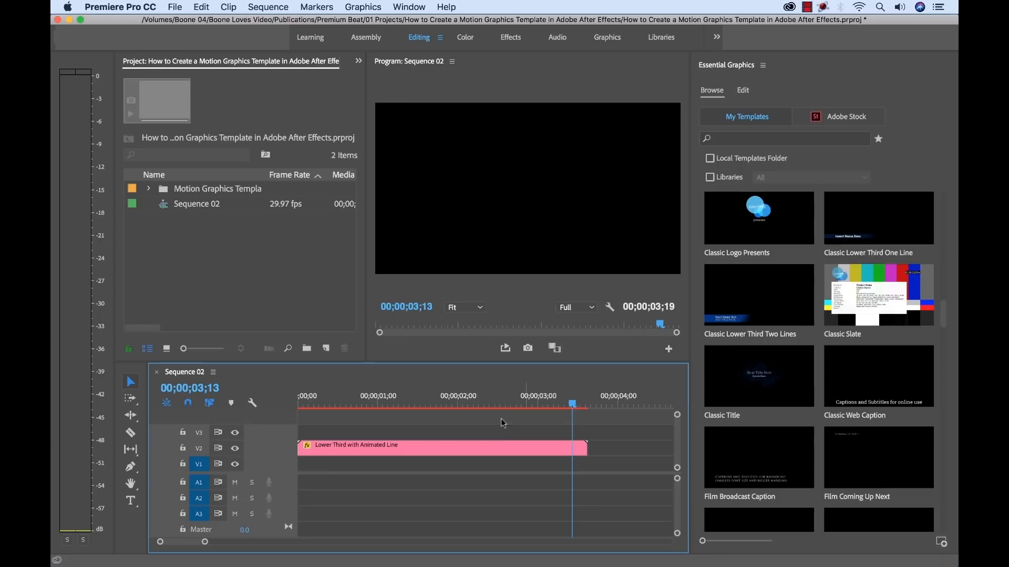
Select the placed lower-third clip to reveal its Line Color, Name and Title controls
click(743, 90)
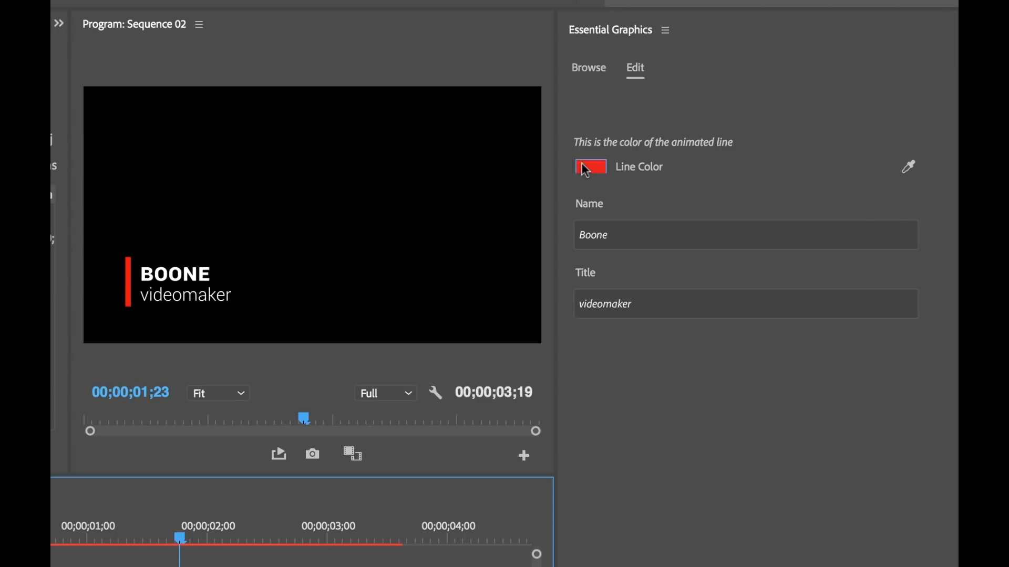
click(590, 167)
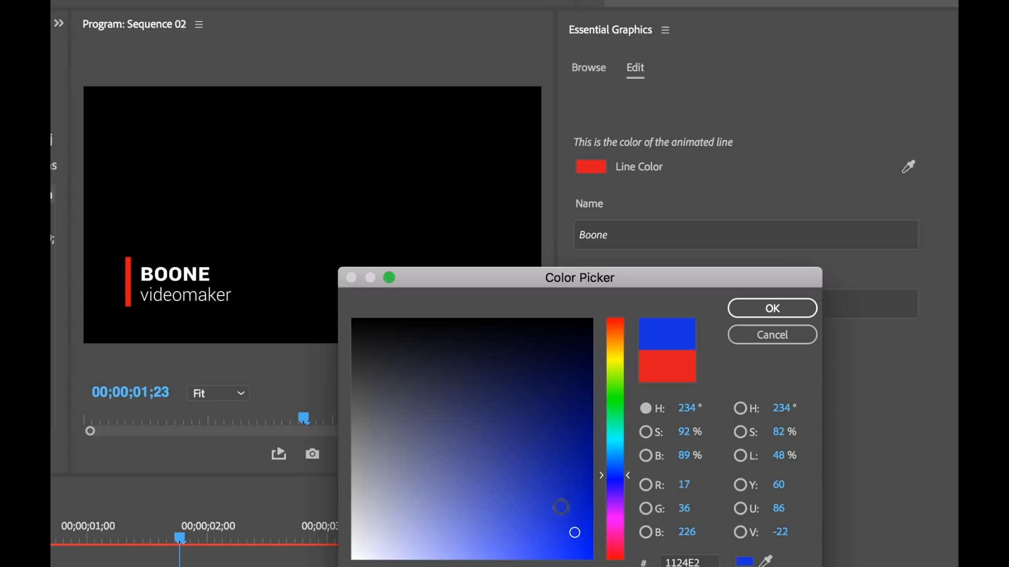
click(772, 308)
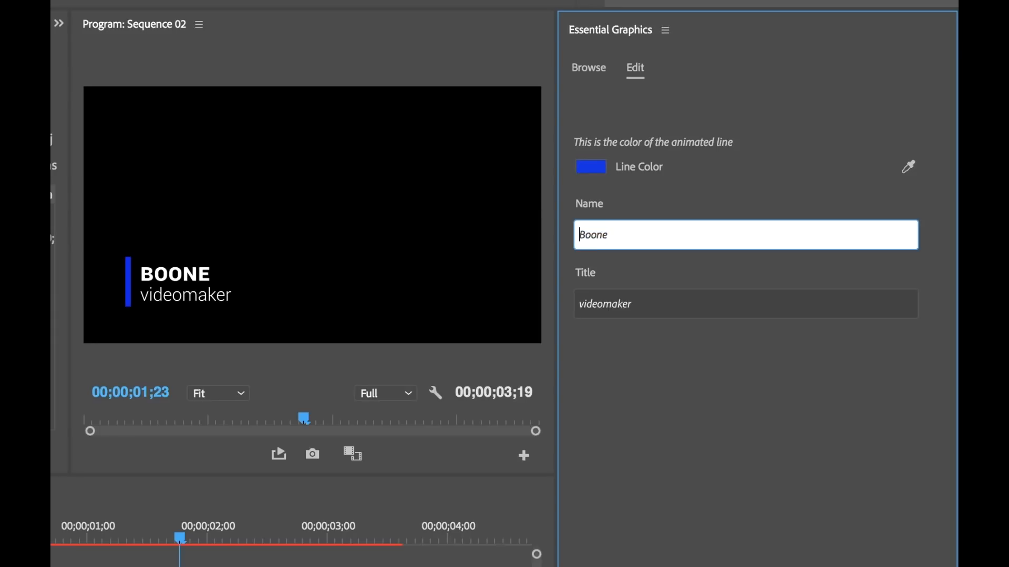
text(Jason)
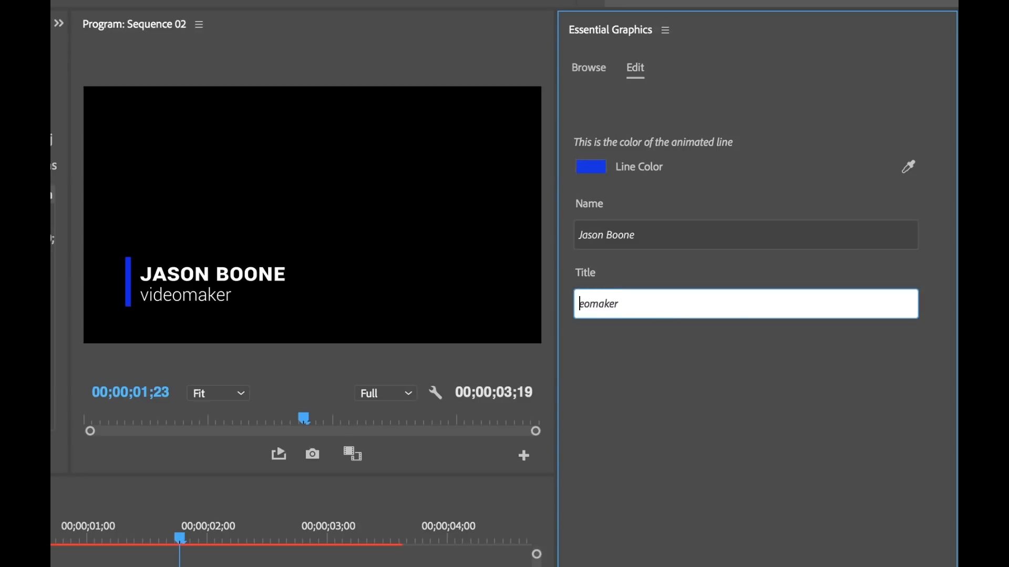
key(ctrl+a)
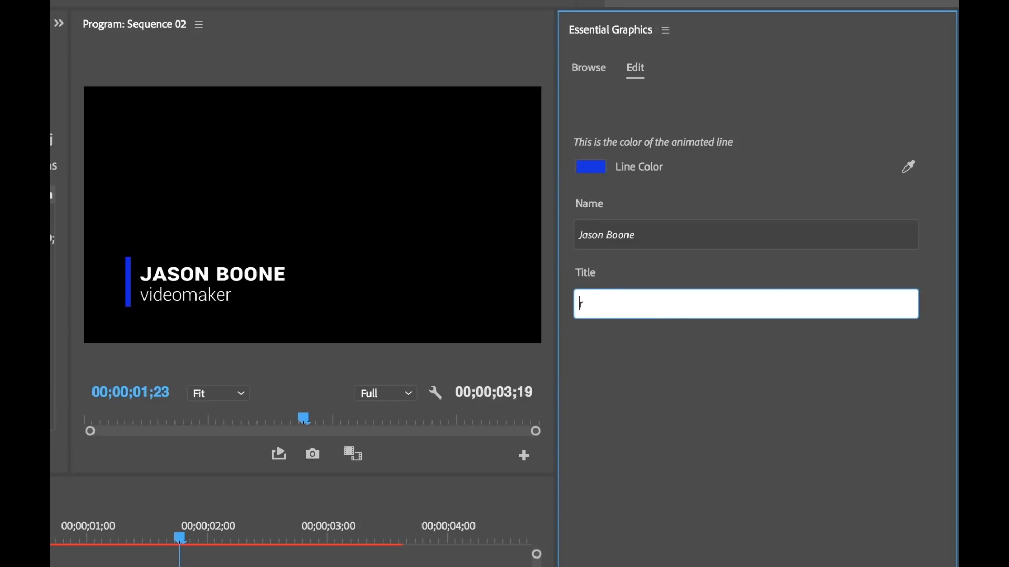
text(carpenter)
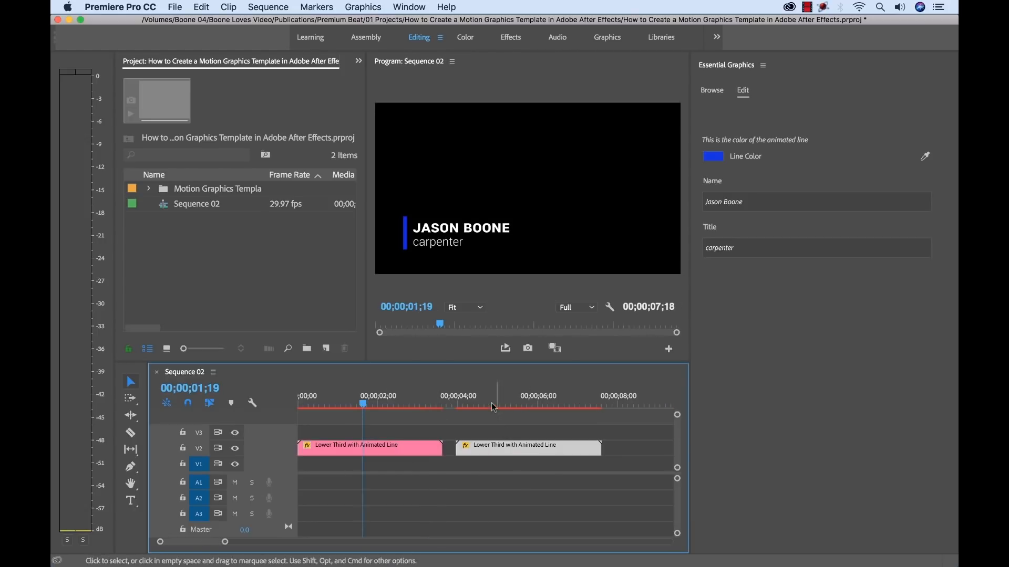
Give the second lower third a green line and 'videomaker' title, then preview both clips
click(713, 157)
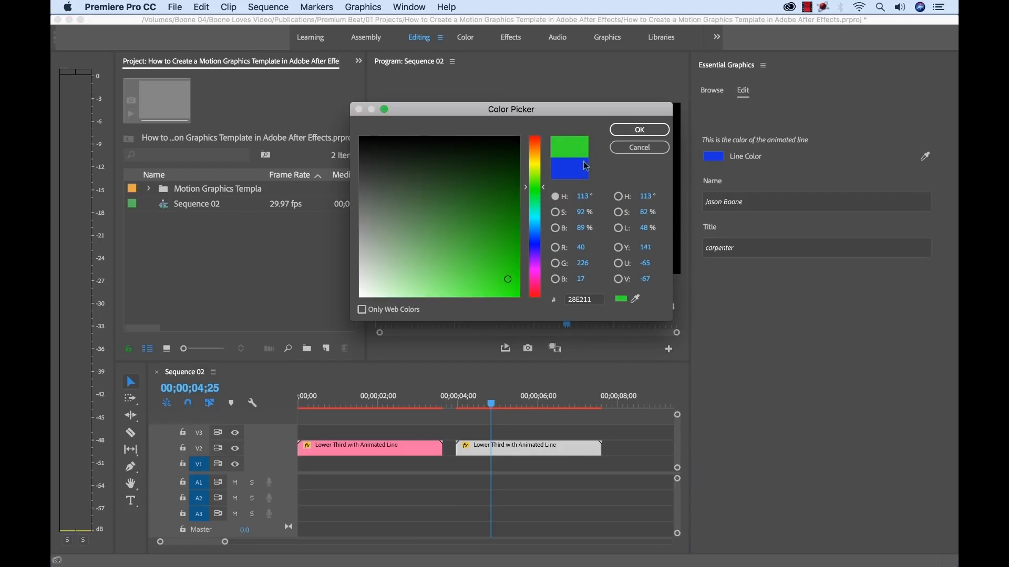
click(638, 129)
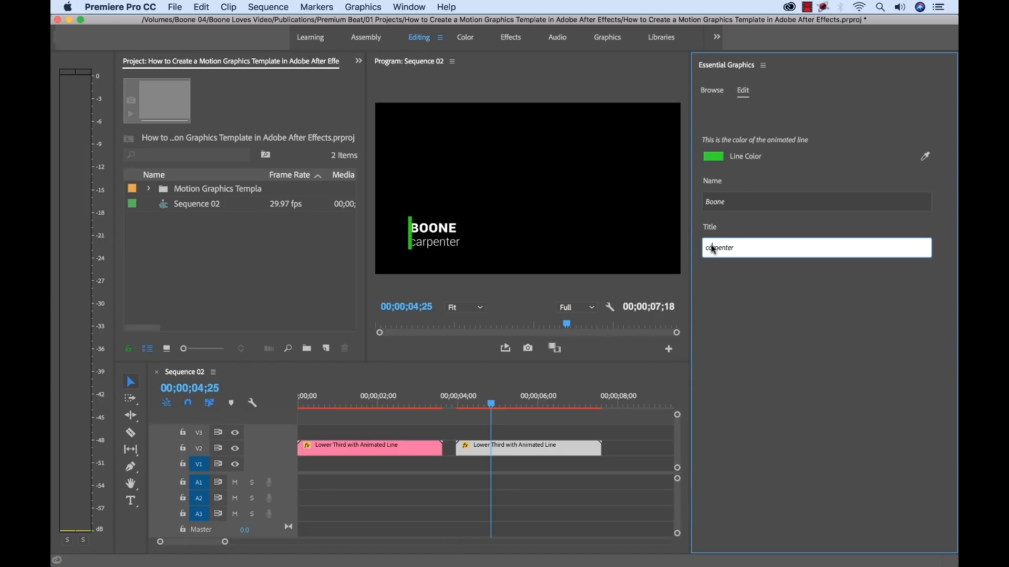
text(videomd)
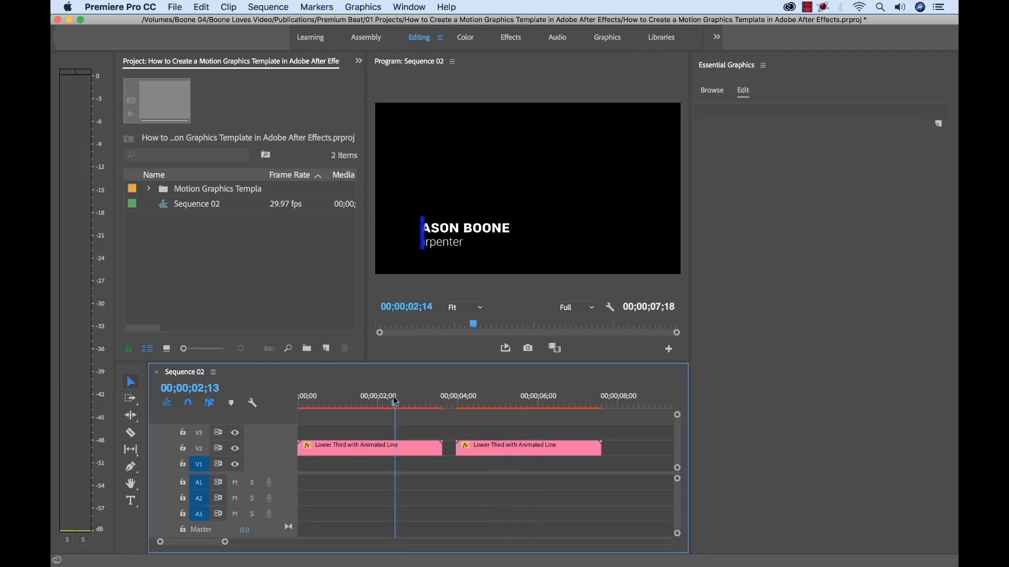
click(514, 403)
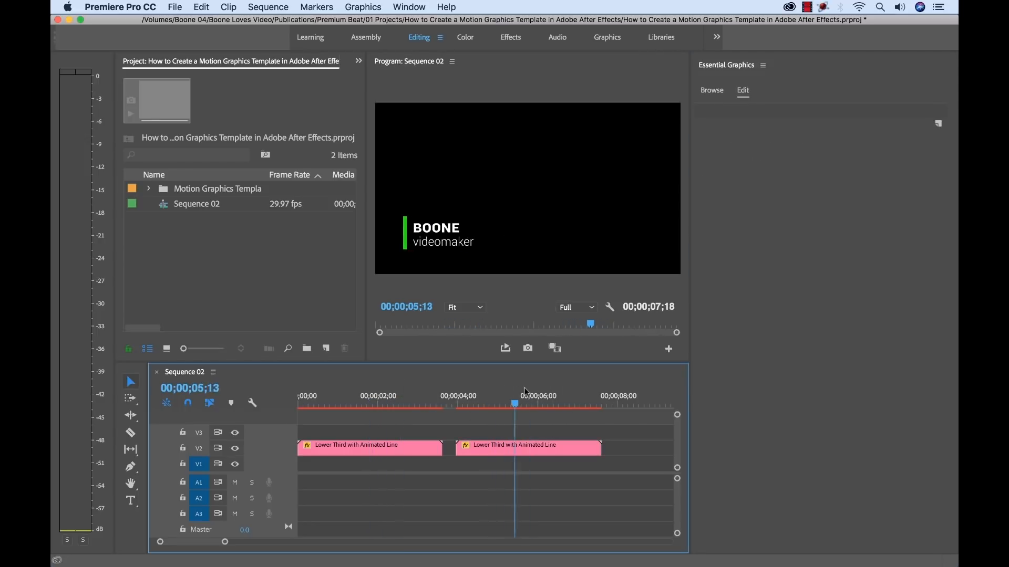
click(365, 411)
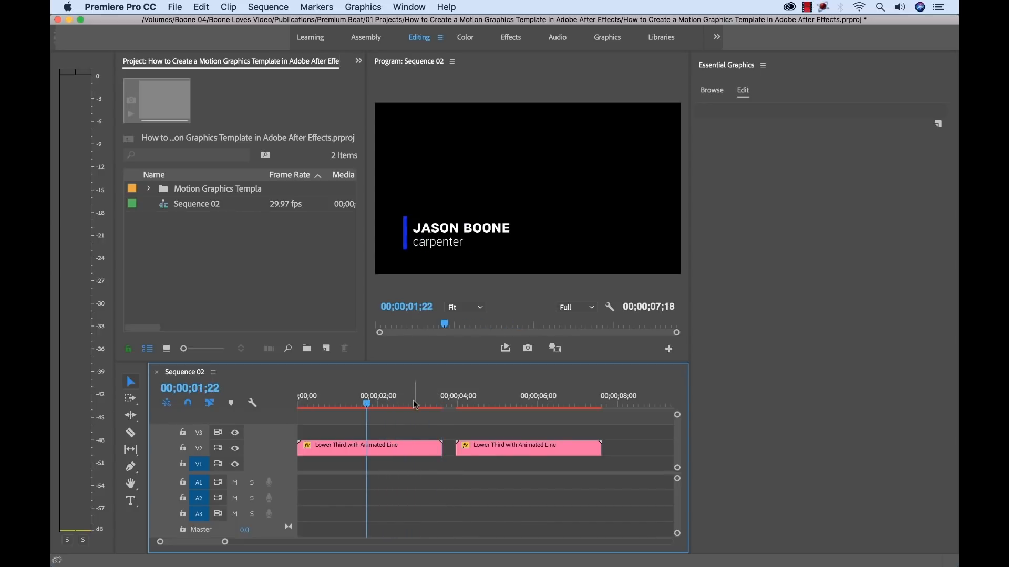
mouse_move(687, 247)
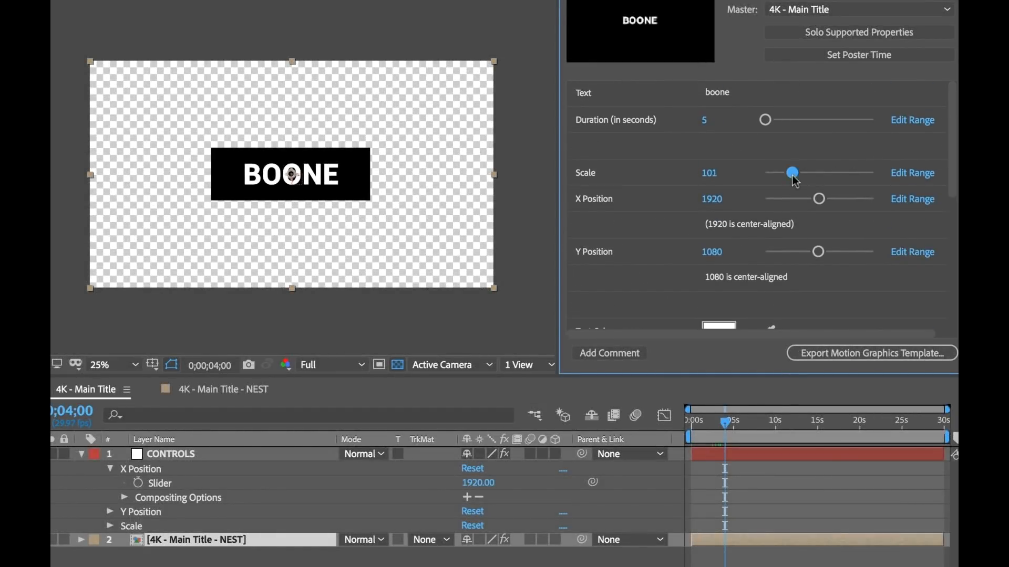
Adjust the 4K Main Title's Scale and Tracking sliders, then scroll the royalty-free music library
drag(791, 172, 793, 173)
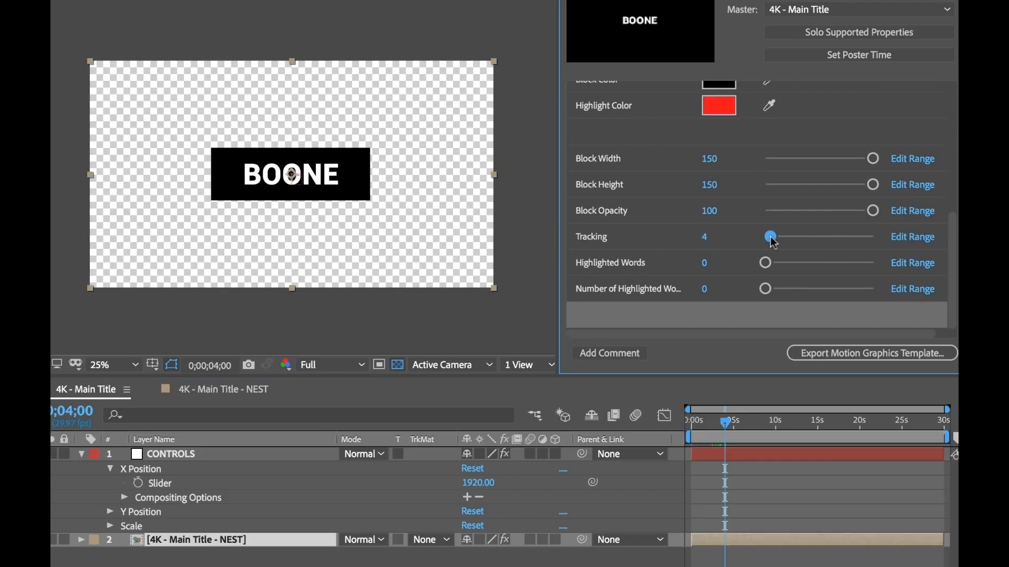
drag(771, 236, 820, 236)
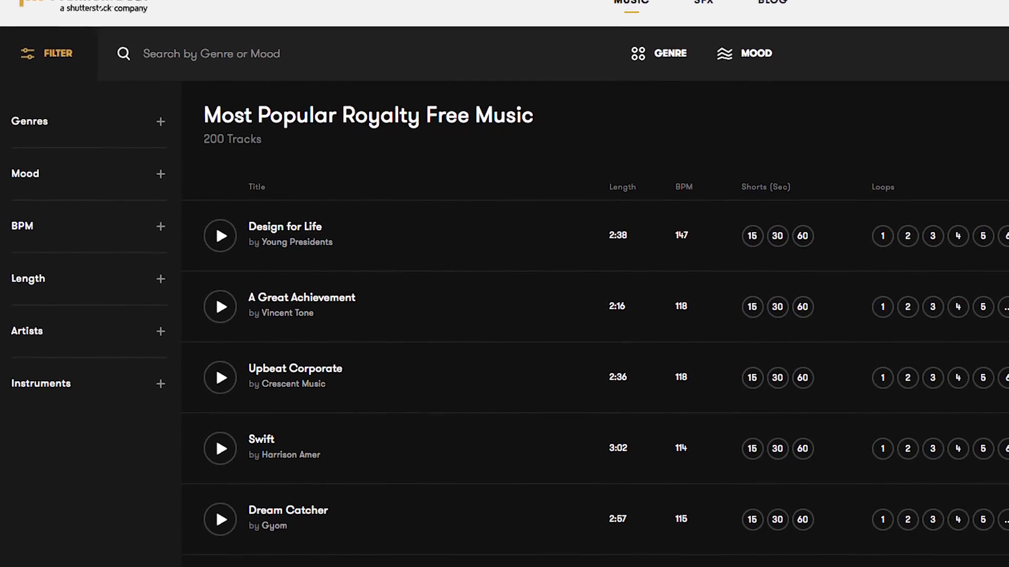
scroll(down, 3)
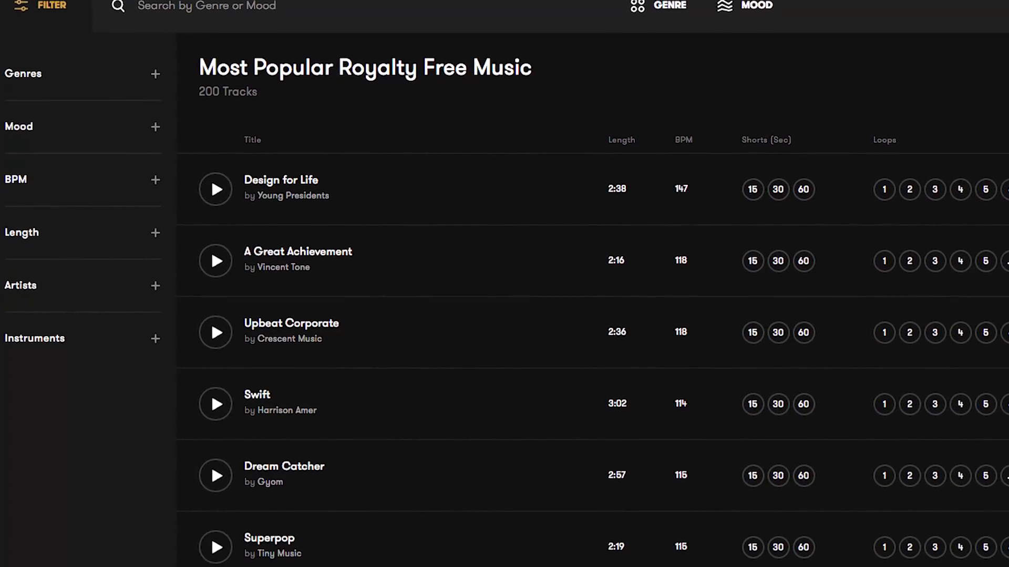
scroll(down, 3)
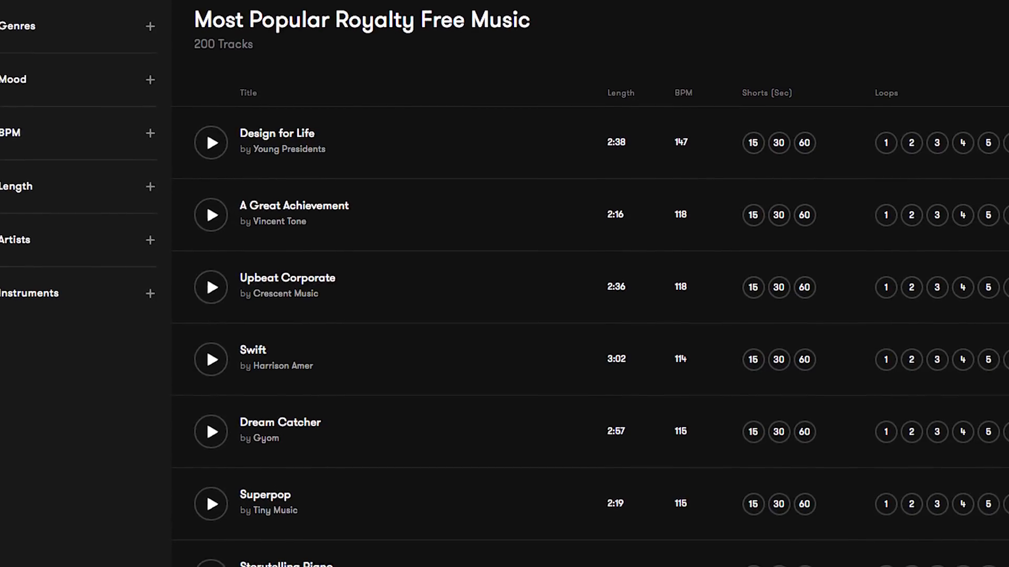